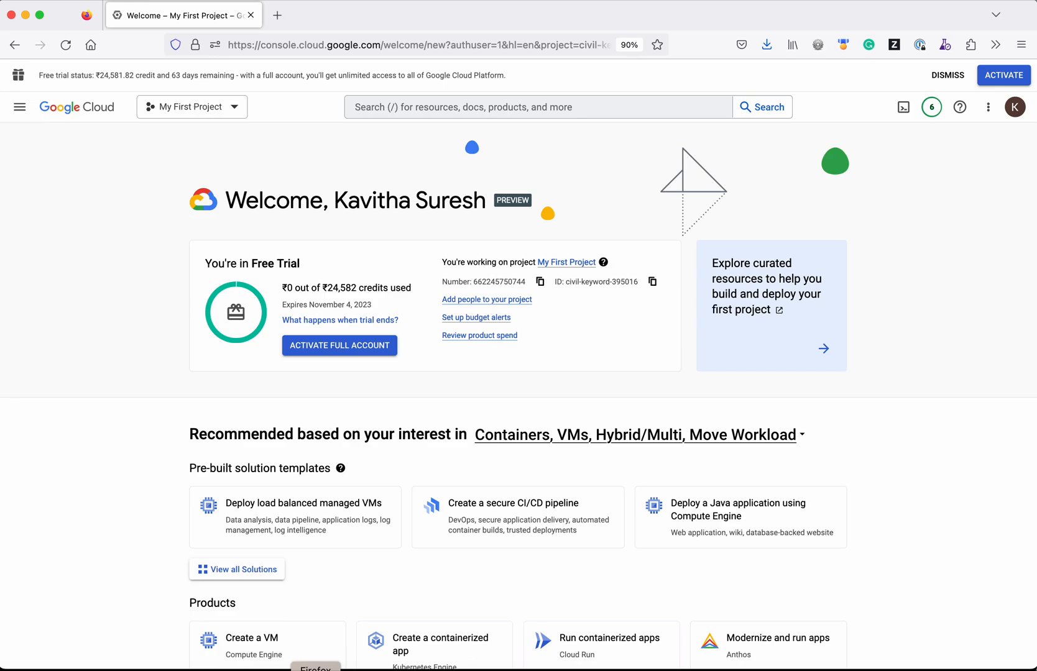
{"action": "mouse_move", "coordinate": [485, 104]}
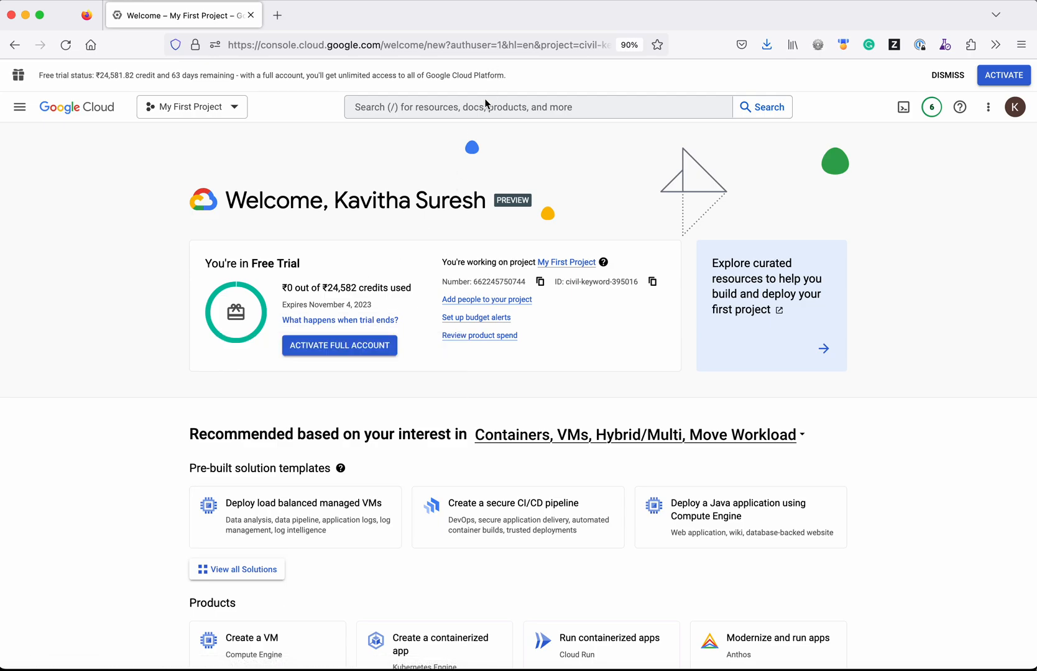
Step: Search the console for 'cloud source repositories' and open its product page
{"action": "type", "text": "cloud"}
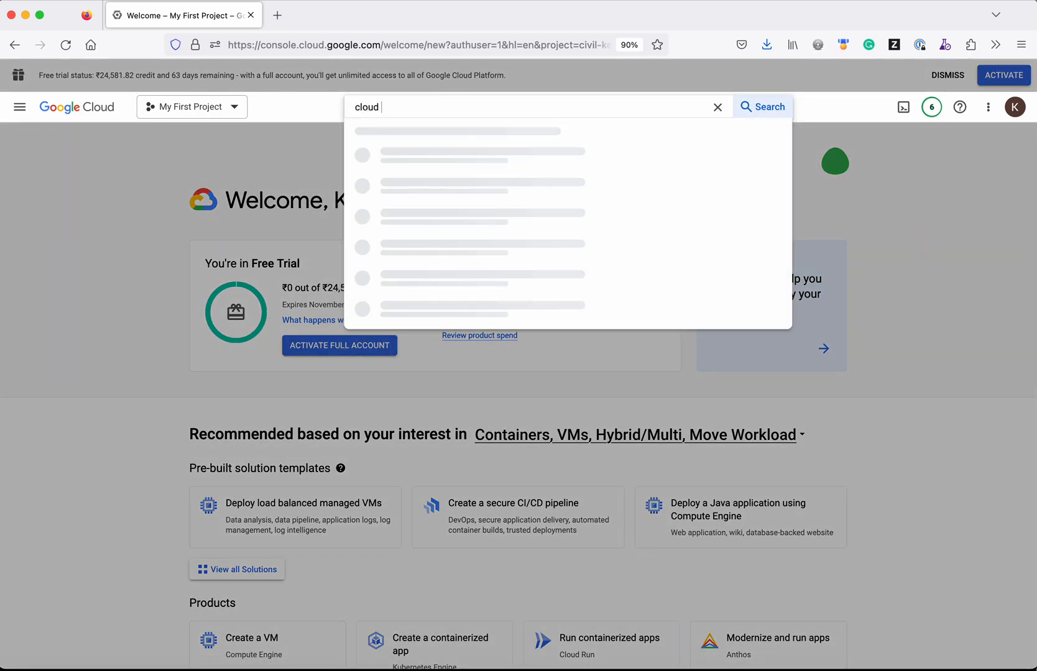
{"action": "type", "text": "source rep"}
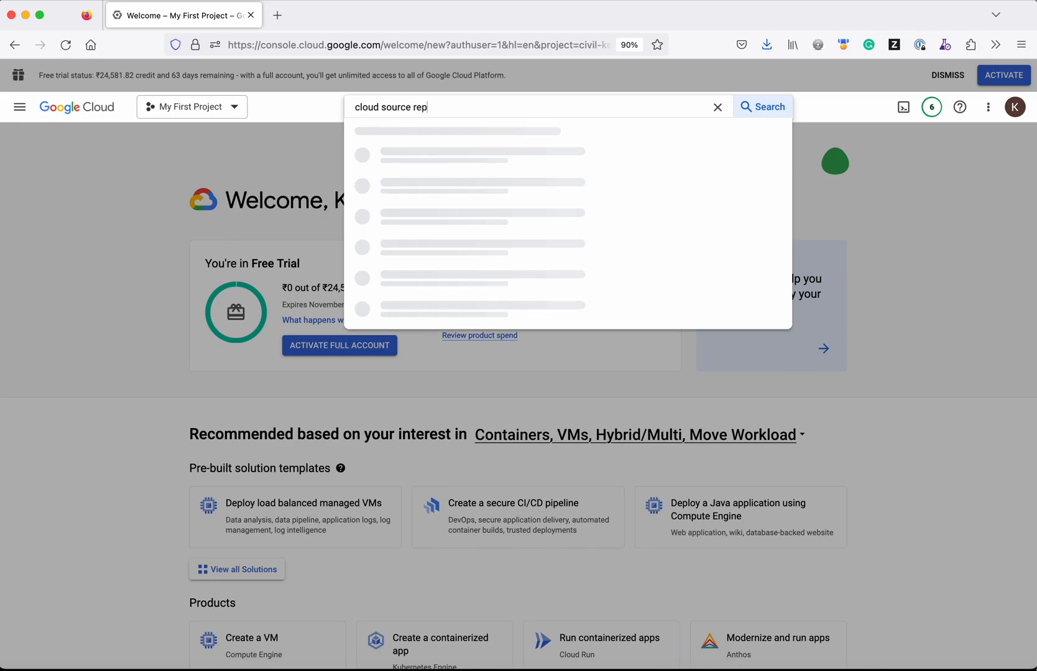
{"action": "type", "text": "ositories"}
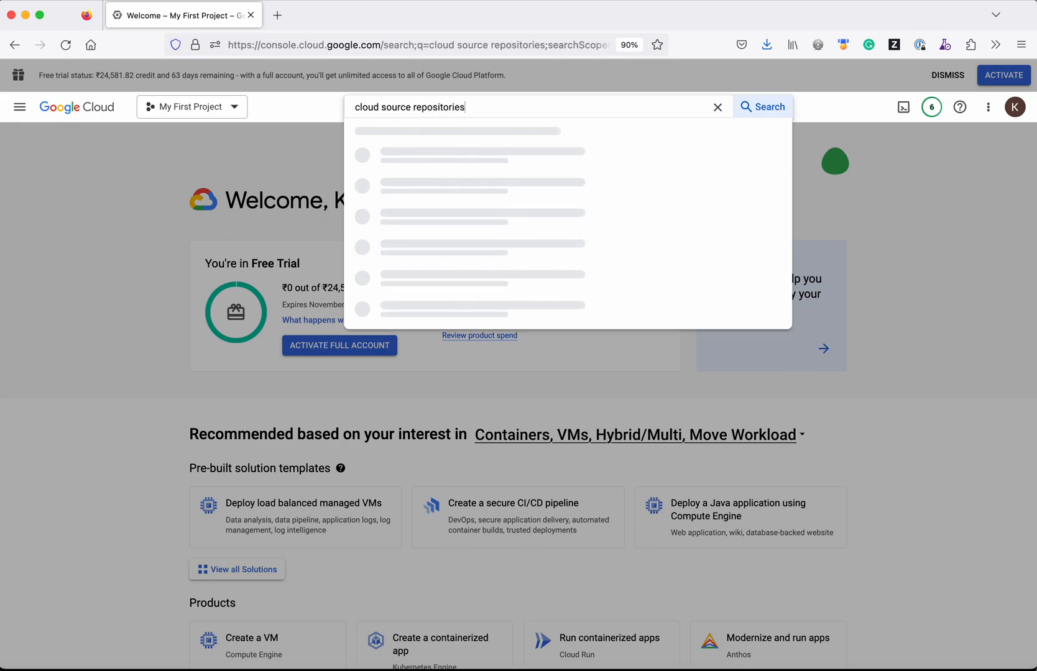
{"action": "left_click", "coordinate": [762, 107]}
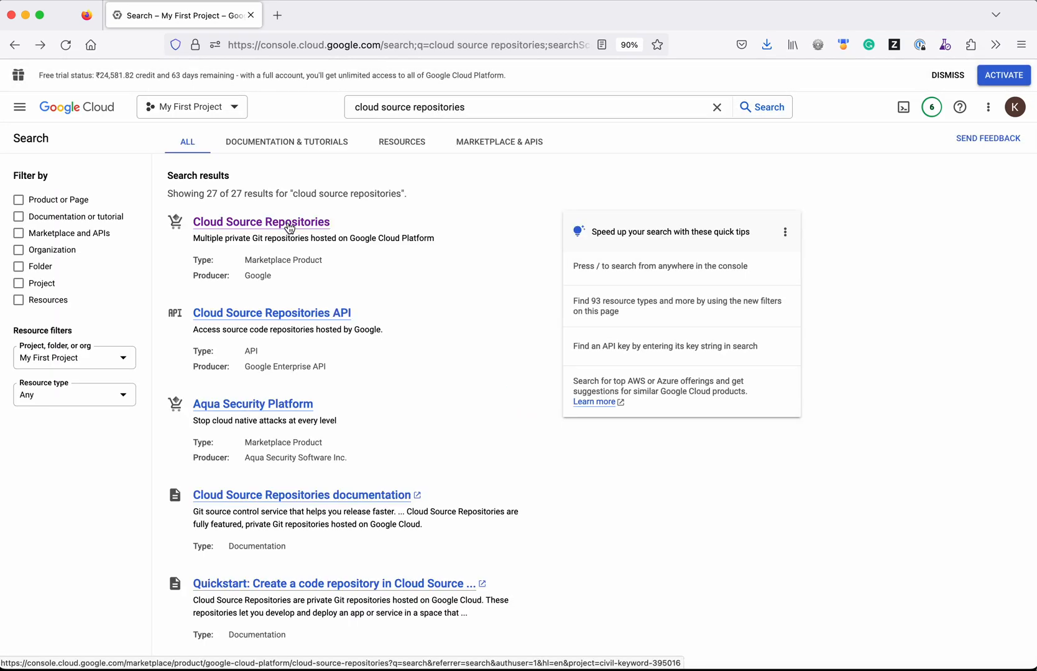
{"action": "left_click", "coordinate": [260, 221]}
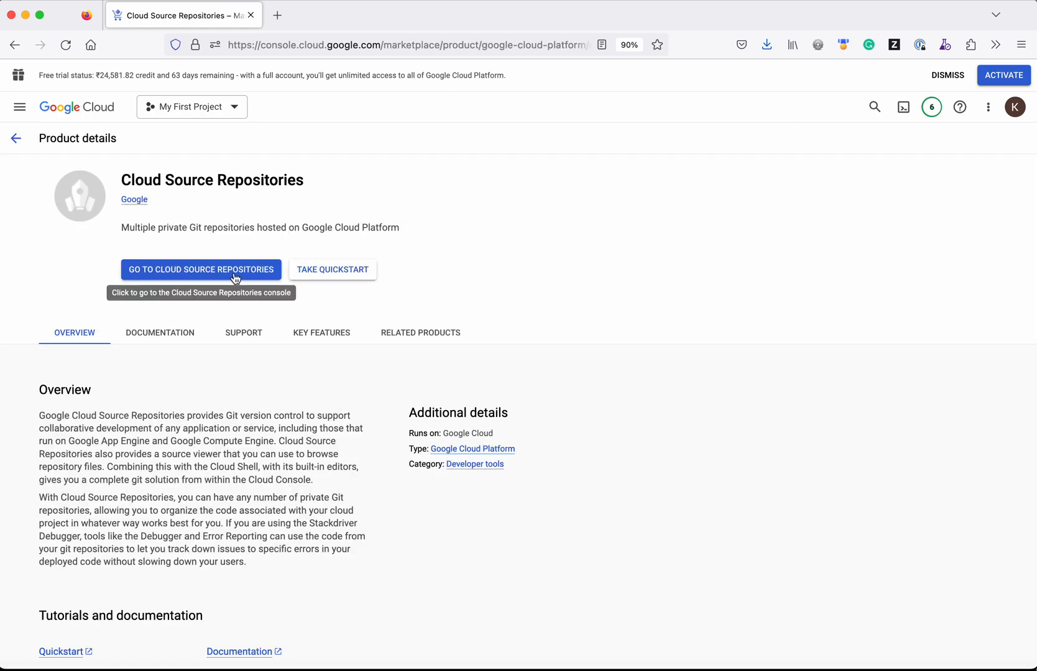
Step: Open the scenery repository in Cloud Source Repositories and switch to its main branch
{"action": "left_click", "coordinate": [200, 270]}
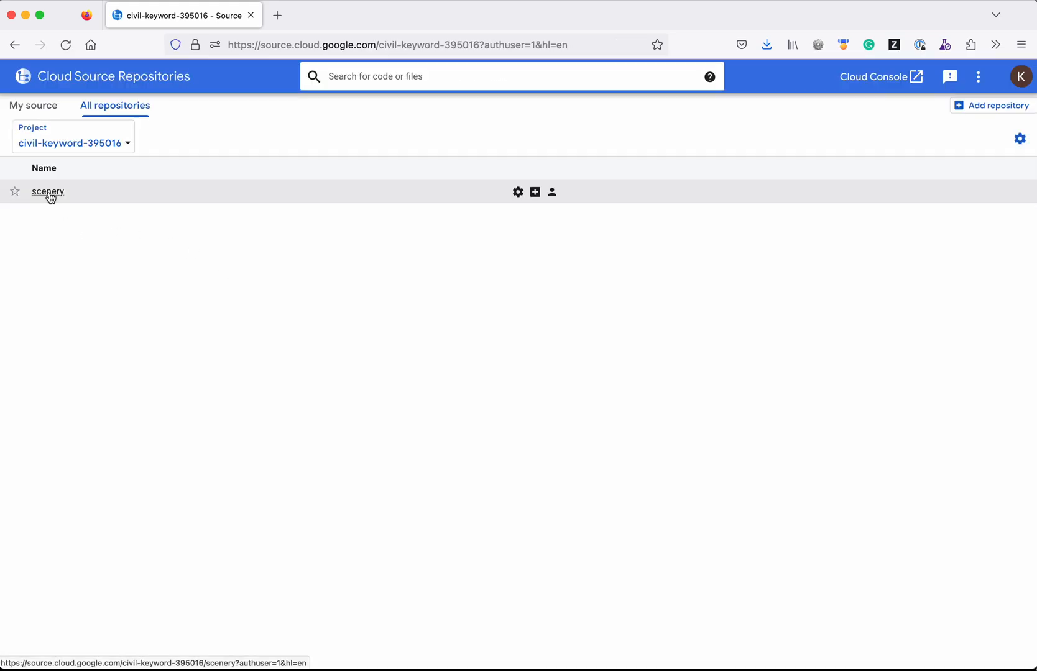
{"action": "left_click", "coordinate": [48, 192]}
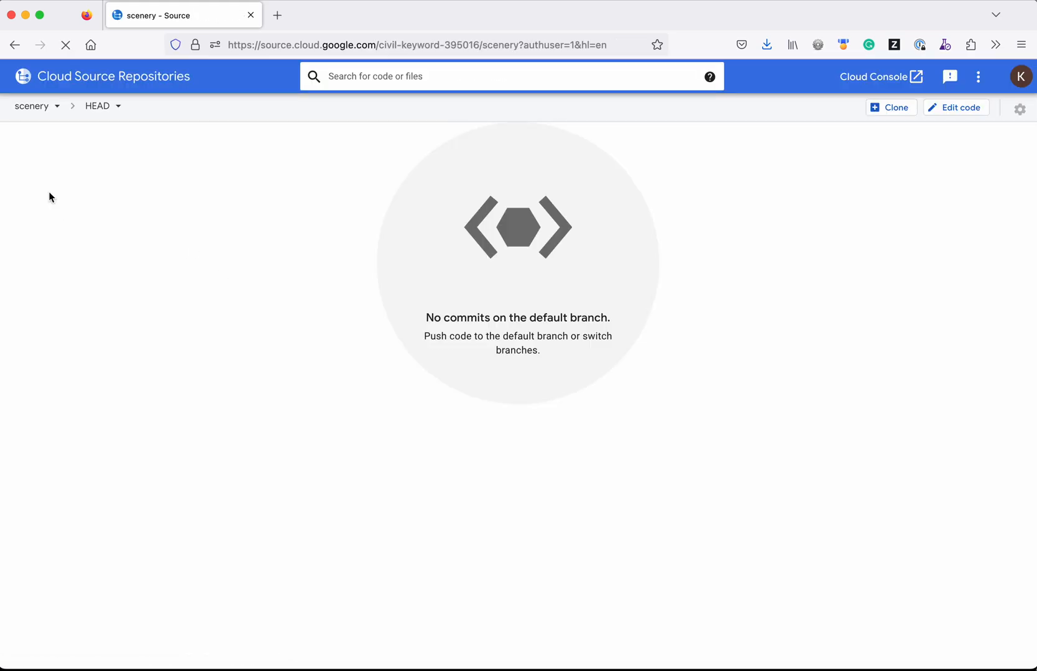
{"action": "left_click", "coordinate": [103, 106]}
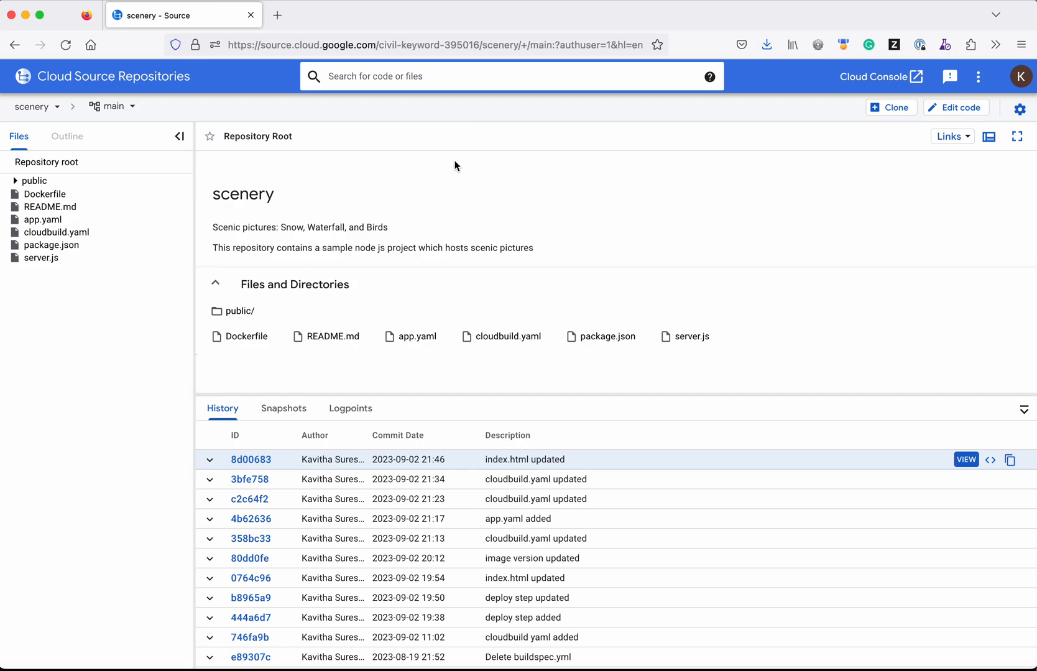
{"action": "mouse_move", "coordinate": [256, 368]}
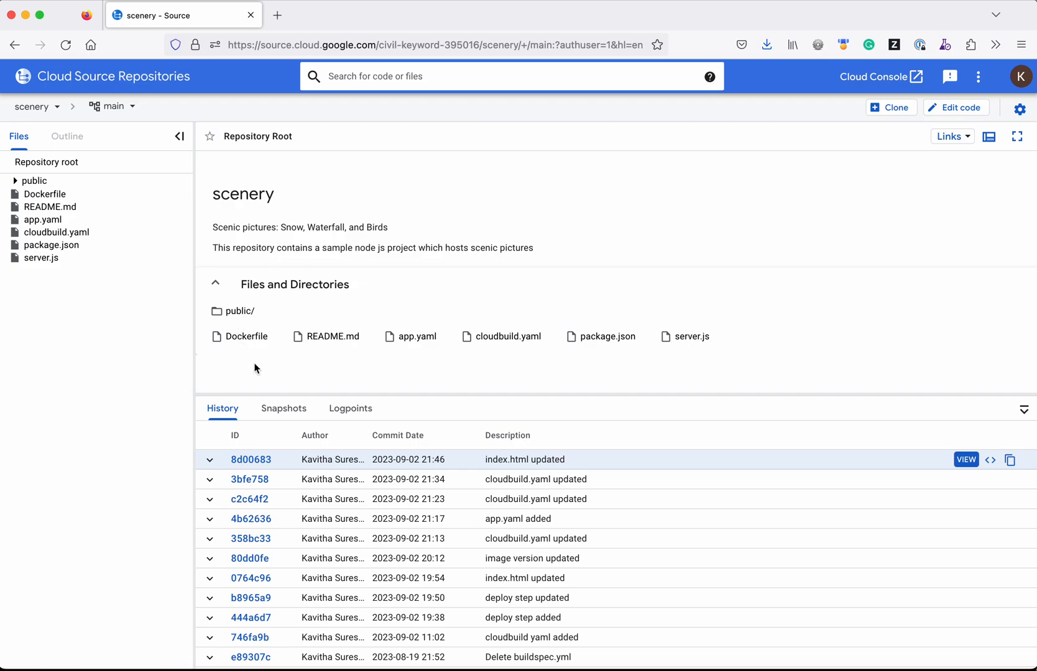
{"action": "mouse_move", "coordinate": [430, 351]}
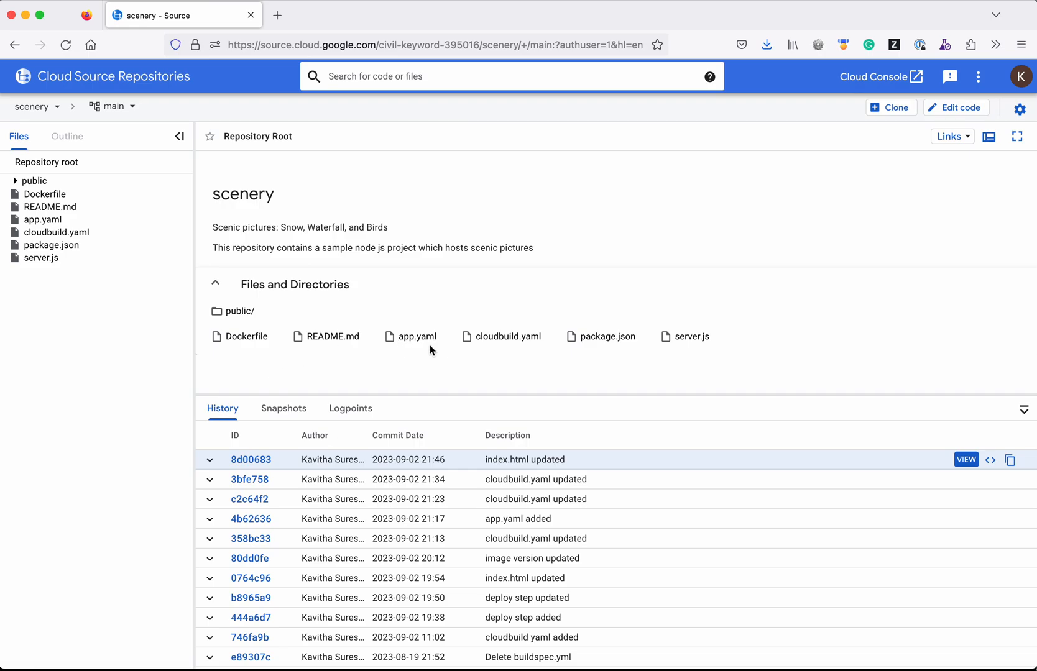
{"action": "mouse_move", "coordinate": [527, 355]}
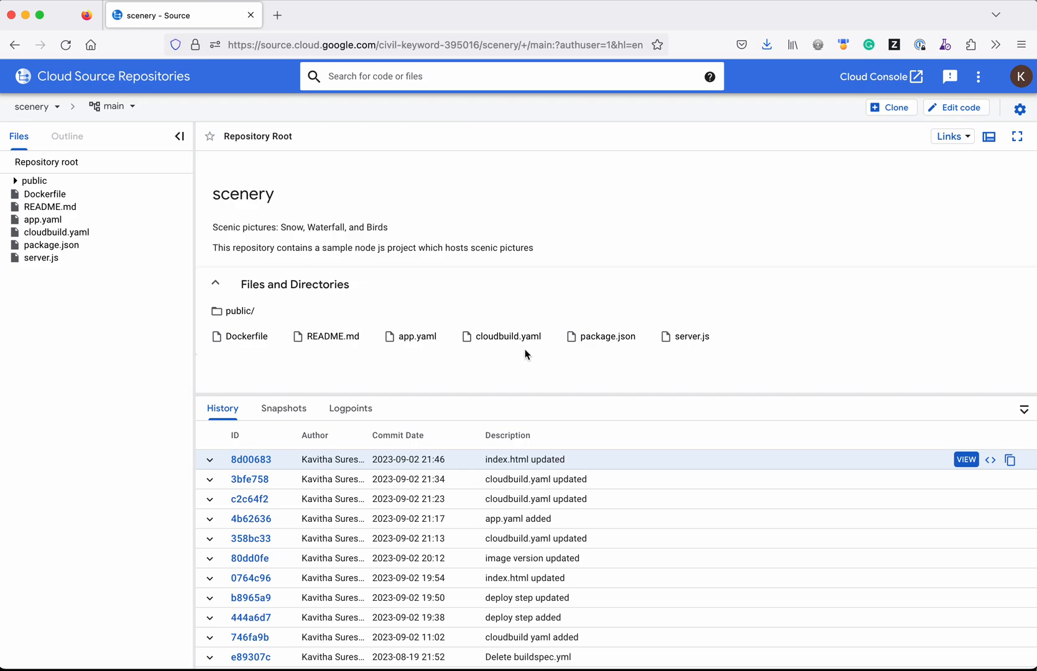
{"action": "mouse_move", "coordinate": [423, 363]}
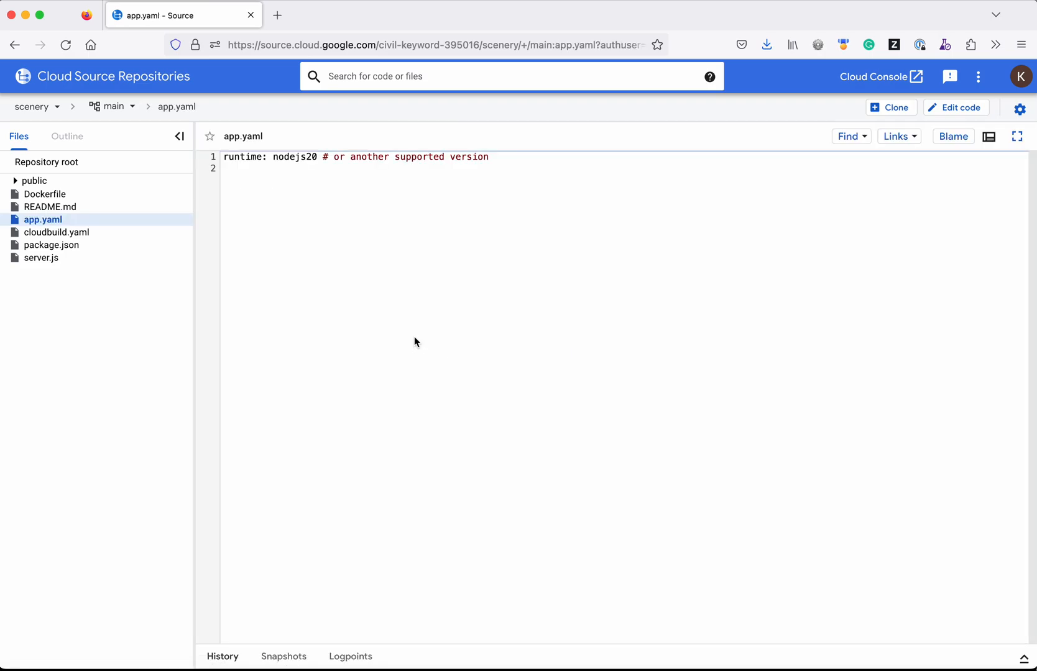
{"action": "mouse_move", "coordinate": [369, 239]}
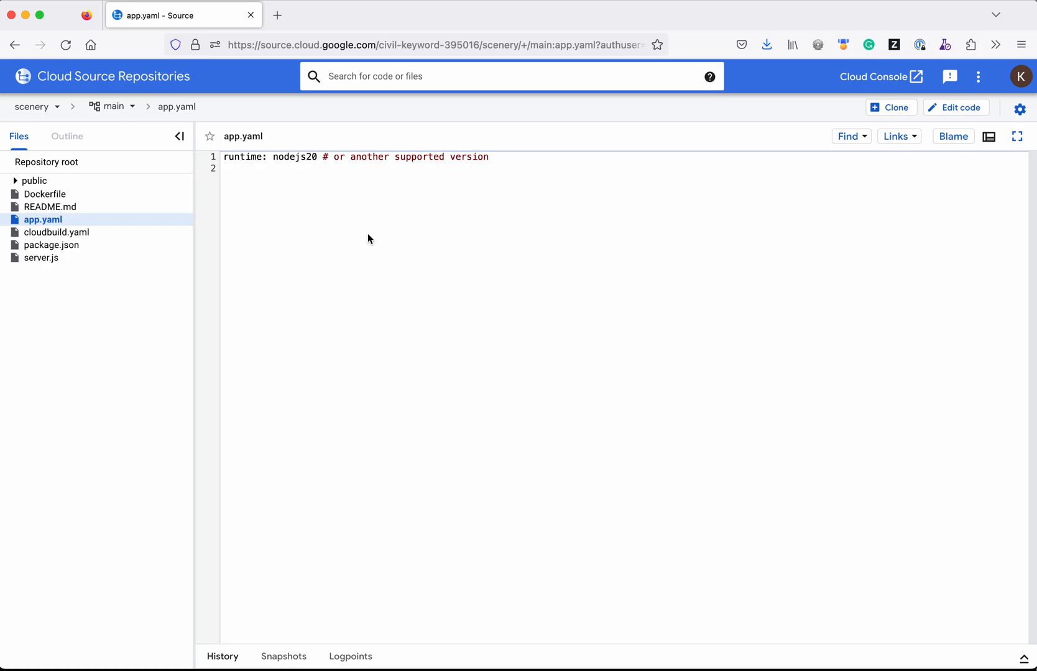
Step: Review cloudbuild.yaml's gcloud app deploy steps, then open scenery's Cloud Build Triggers page
{"action": "left_click", "coordinate": [56, 232]}
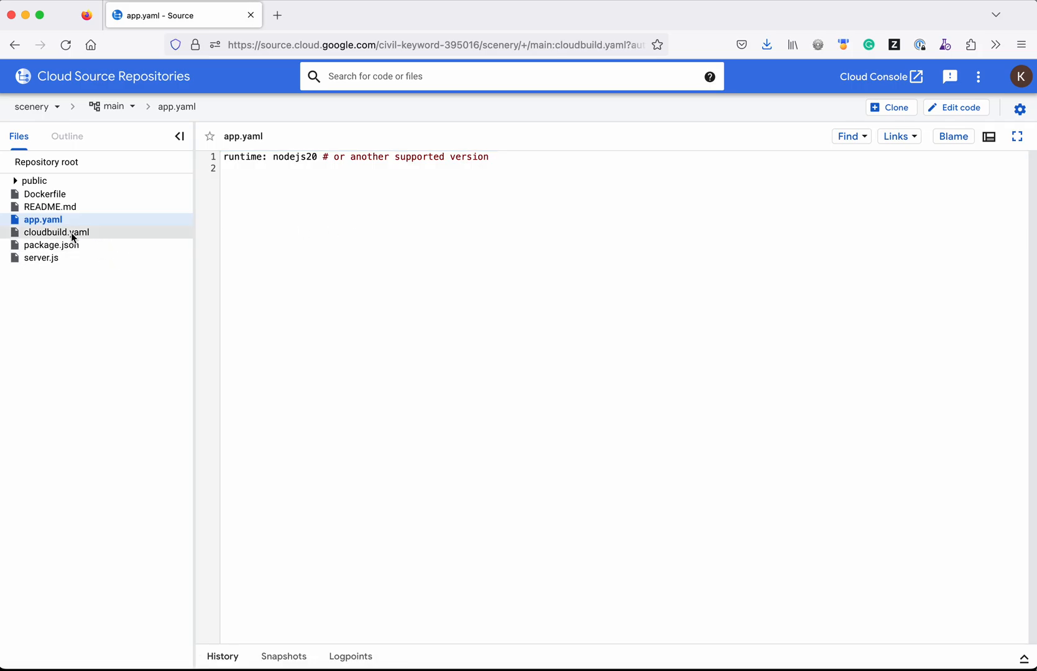
{"action": "left_click", "coordinate": [55, 232]}
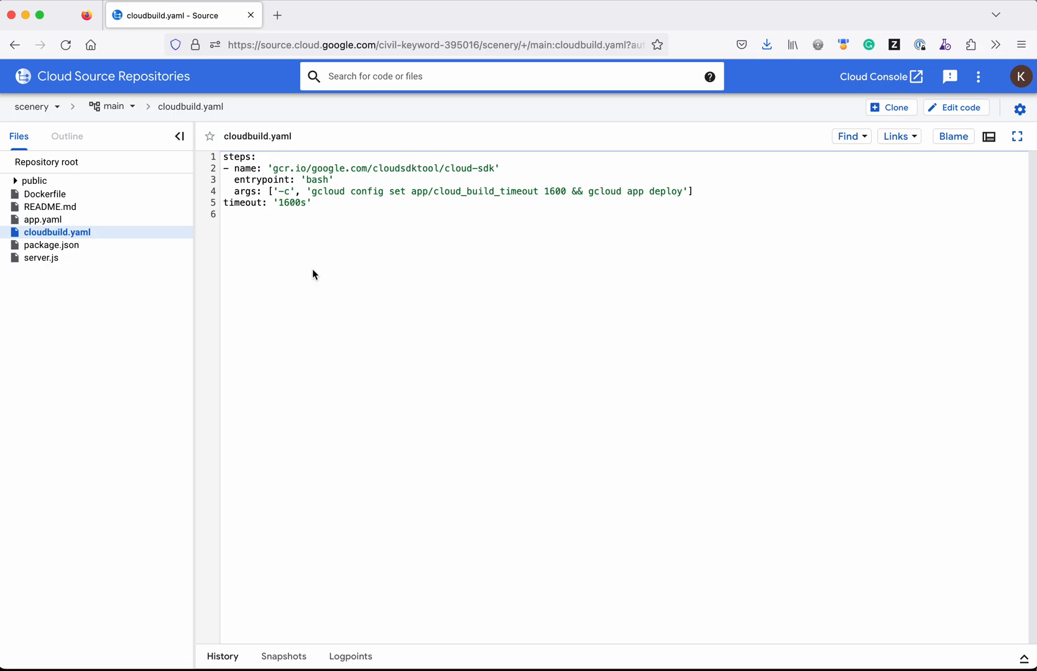
{"action": "mouse_move", "coordinate": [383, 188]}
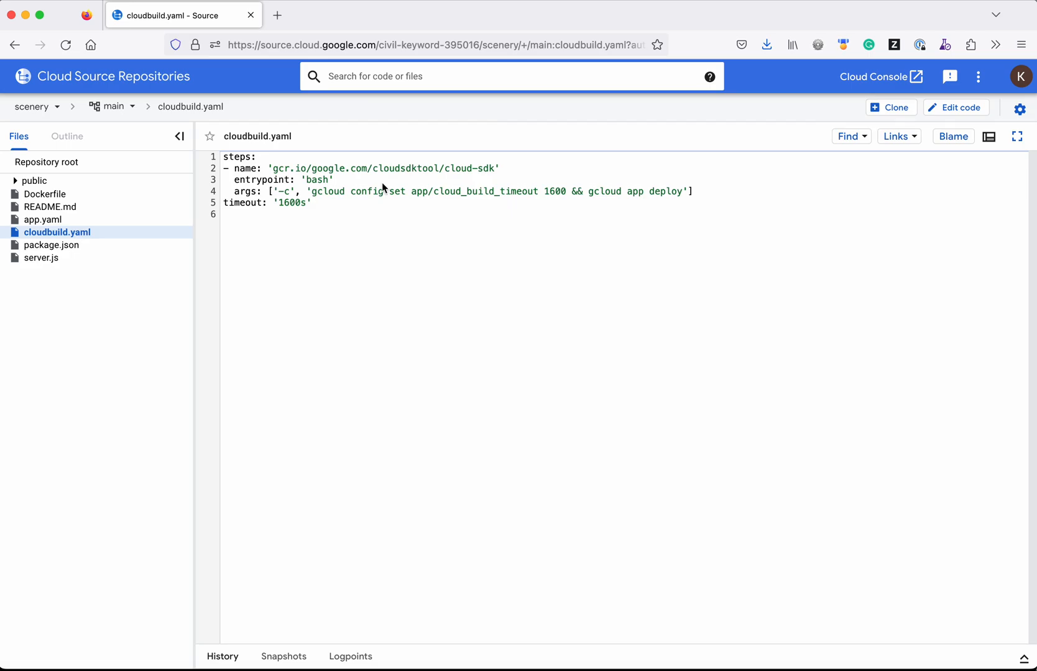
{"action": "mouse_move", "coordinate": [325, 192]}
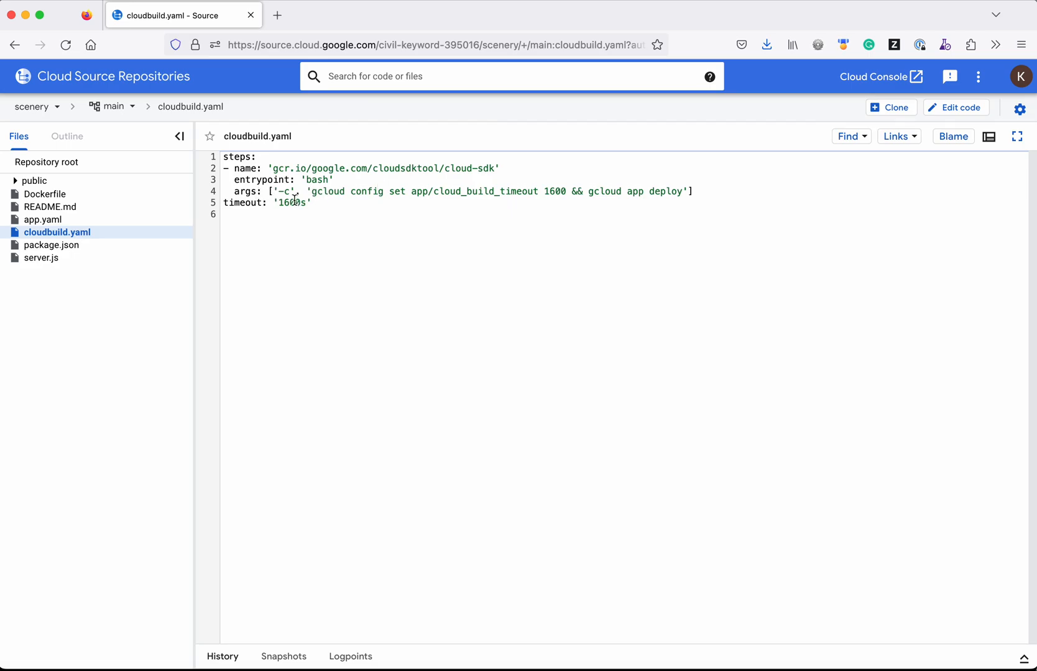
{"action": "mouse_move", "coordinate": [348, 207]}
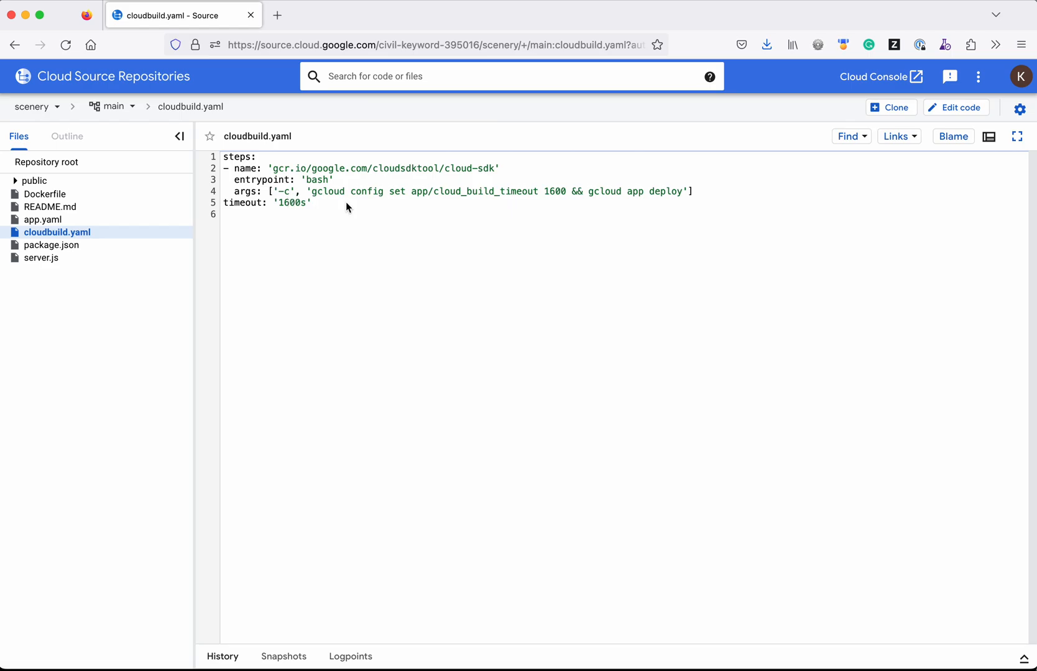
{"action": "mouse_move", "coordinate": [608, 216]}
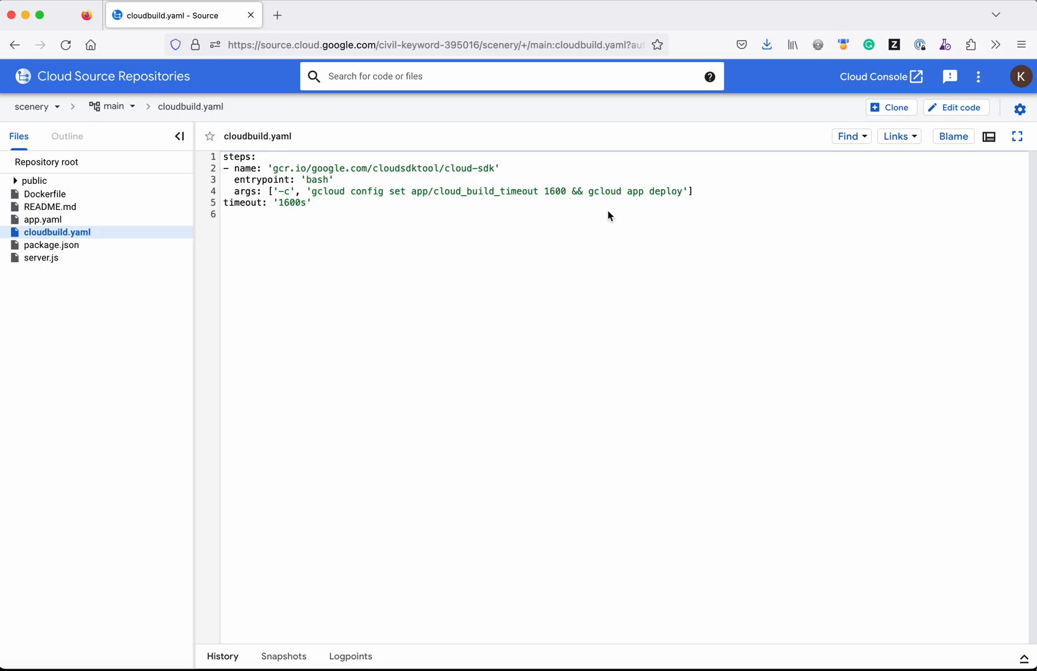
{"action": "mouse_move", "coordinate": [1020, 136]}
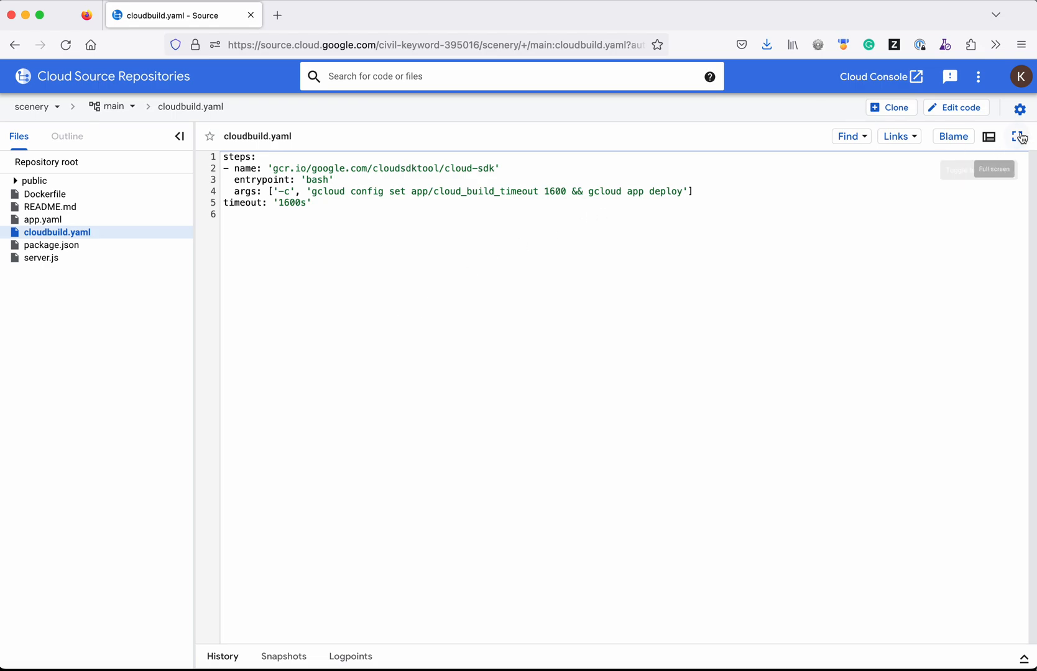
{"action": "left_click", "coordinate": [1020, 107]}
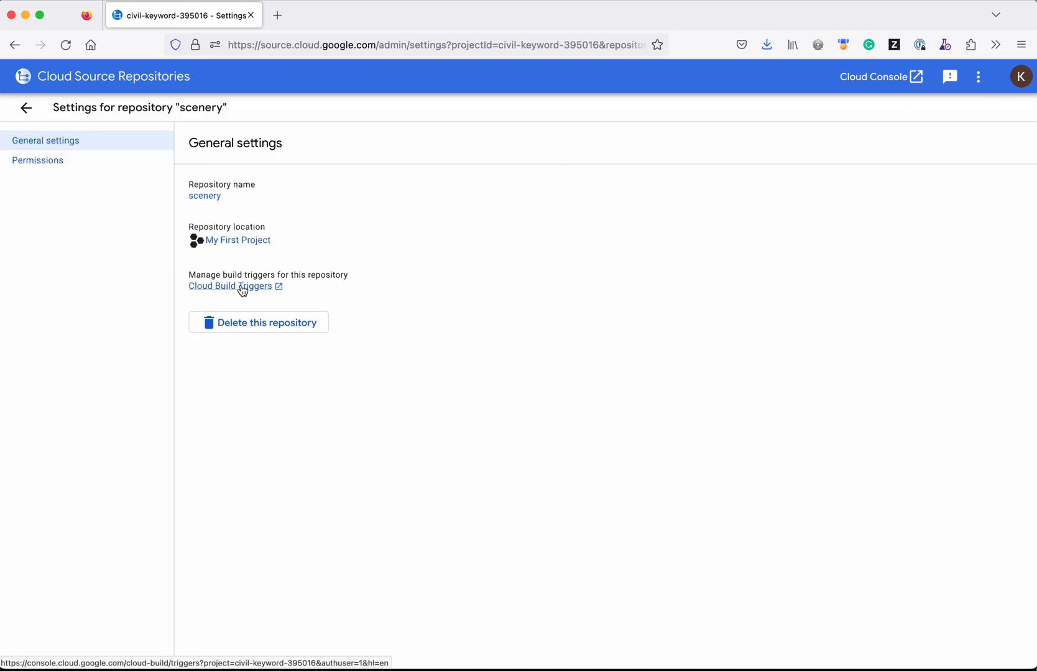
{"action": "left_click", "coordinate": [226, 286]}
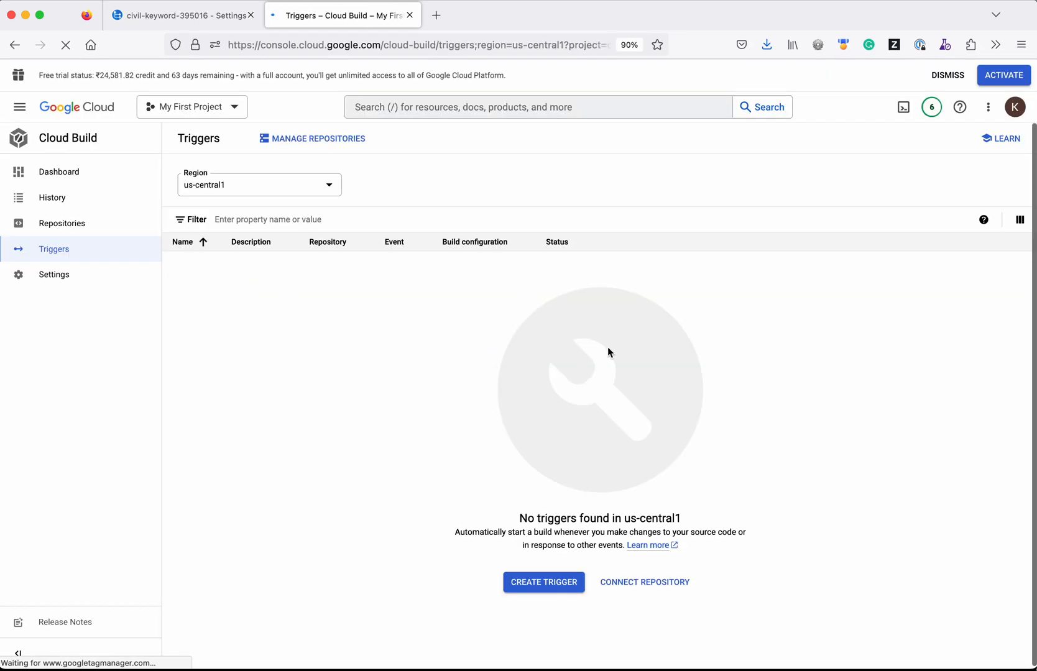
Step: Start a new trigger named 'scenerytrigger' and choose the scenery repository for it
{"action": "left_click", "coordinate": [544, 582]}
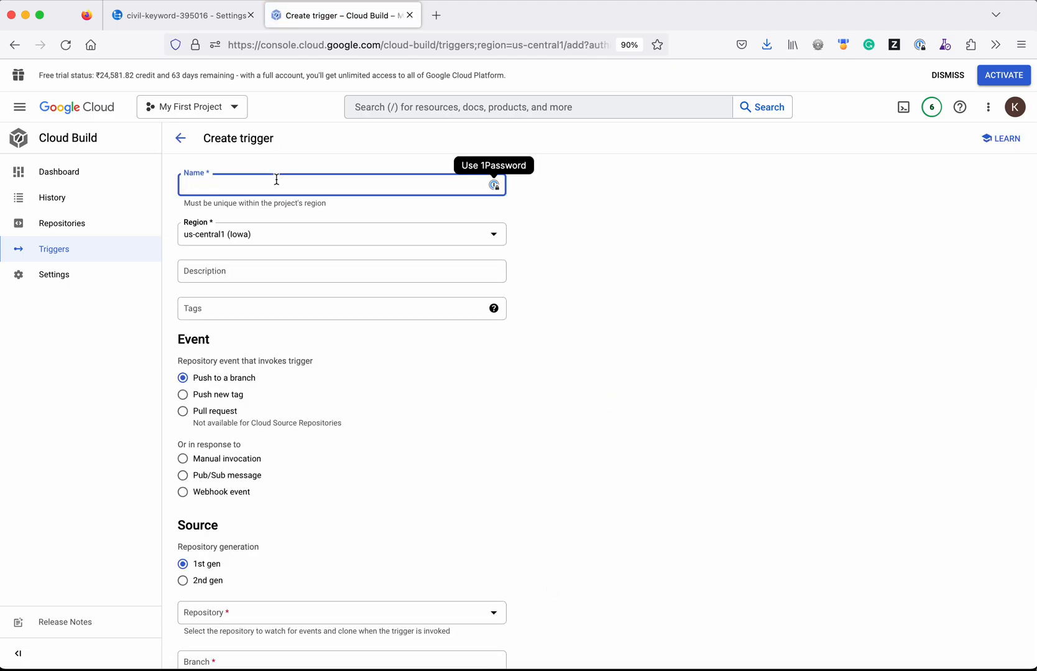
{"action": "type", "text": "scener"}
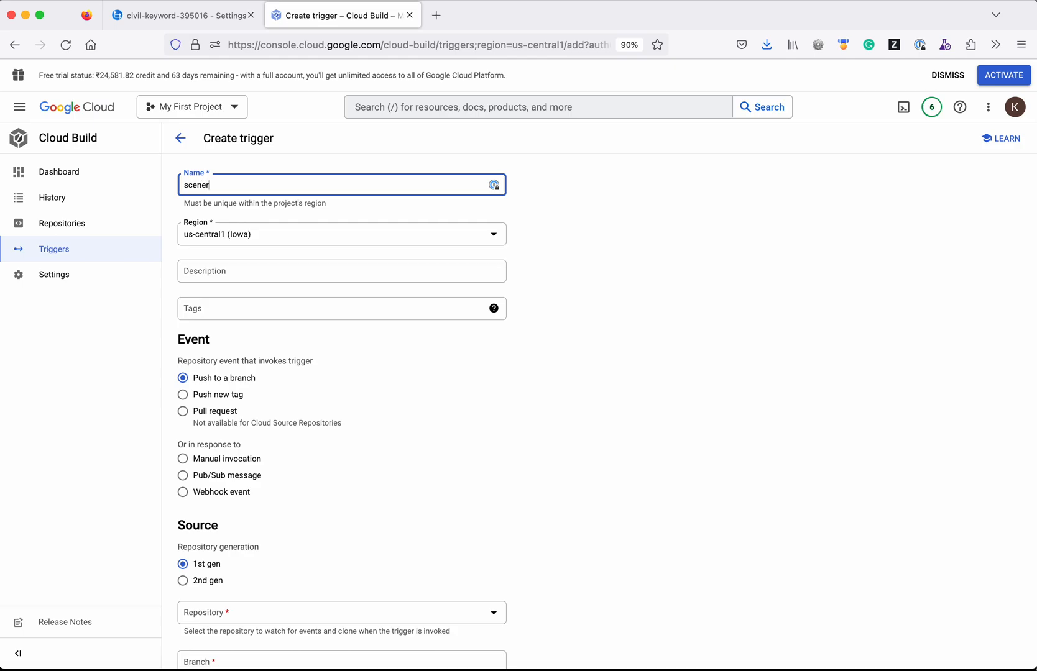
{"action": "type", "text": "ytrig"}
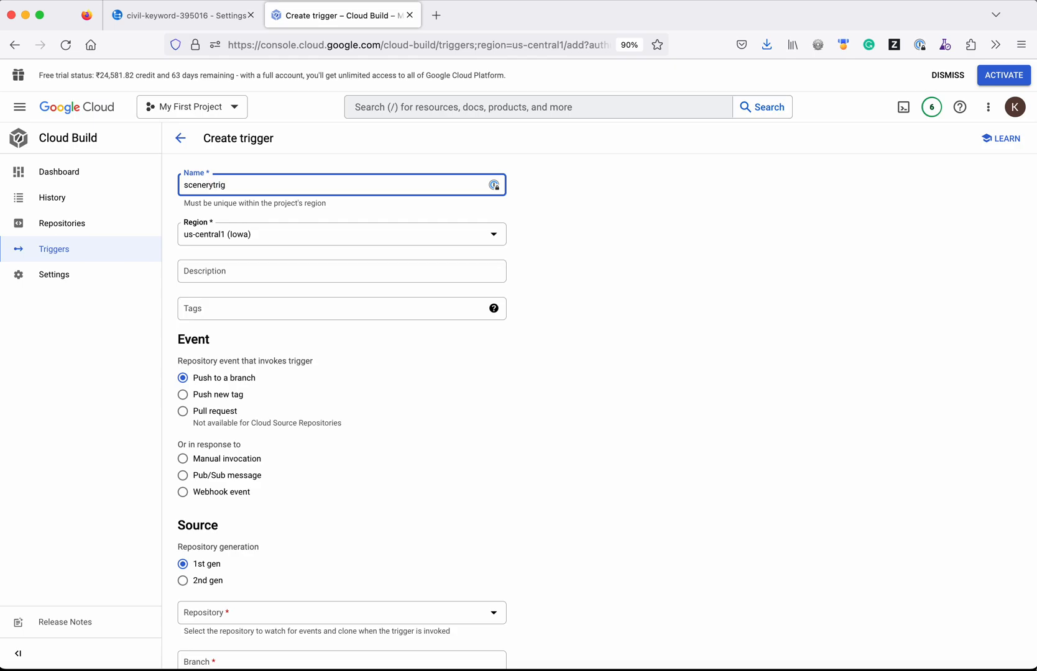
{"action": "type", "text": "ger"}
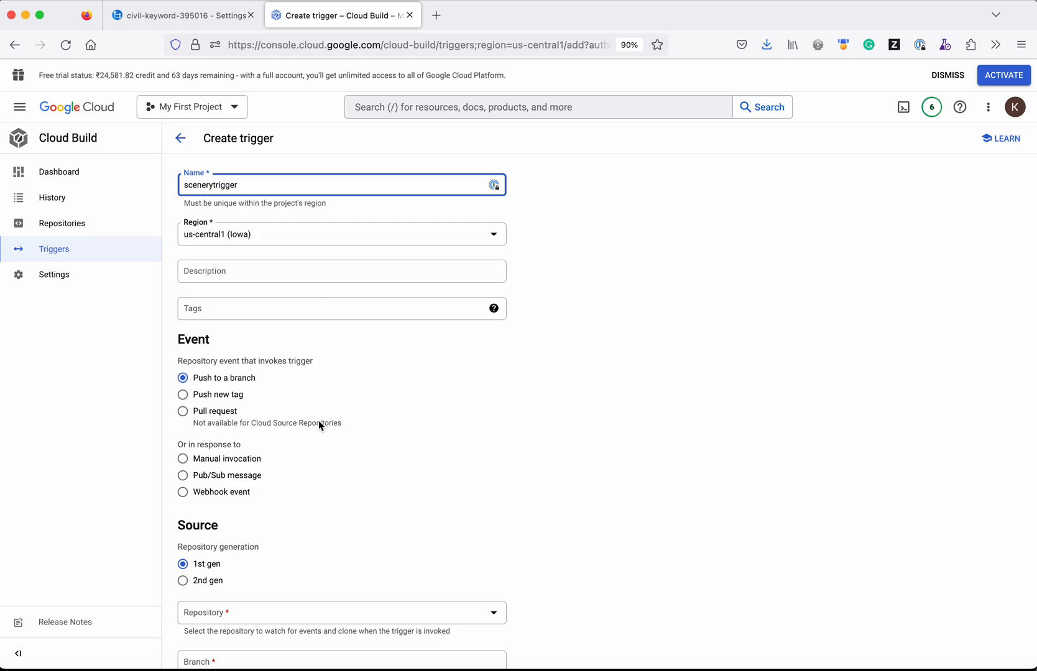
{"action": "scroll", "scroll_direction": "down", "scroll_amount": 3}
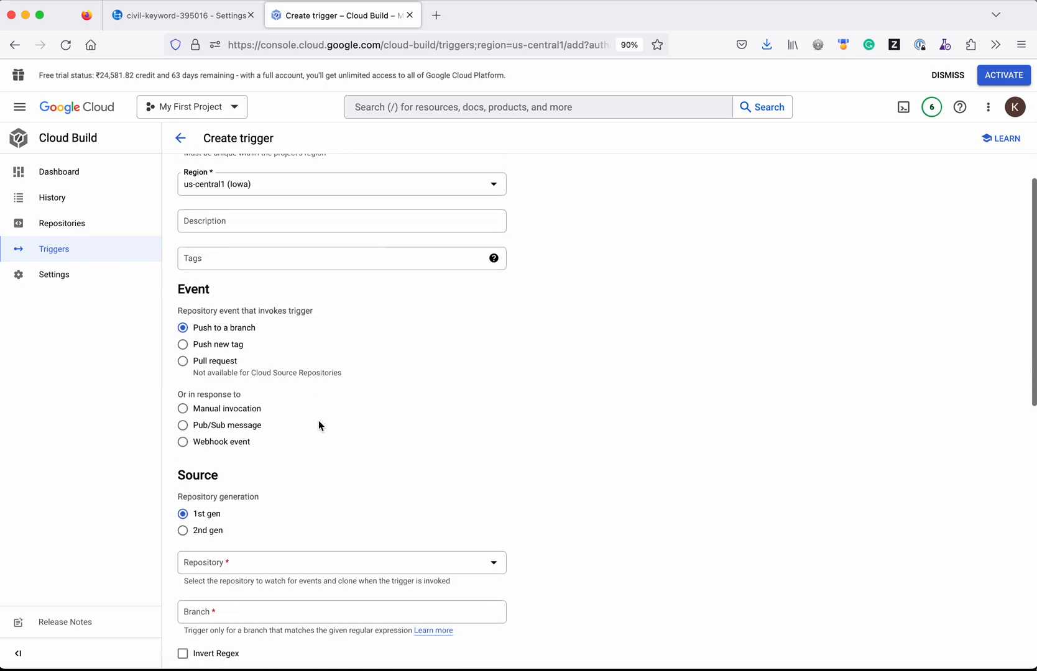
{"action": "scroll", "scroll_direction": "down", "scroll_amount": 3}
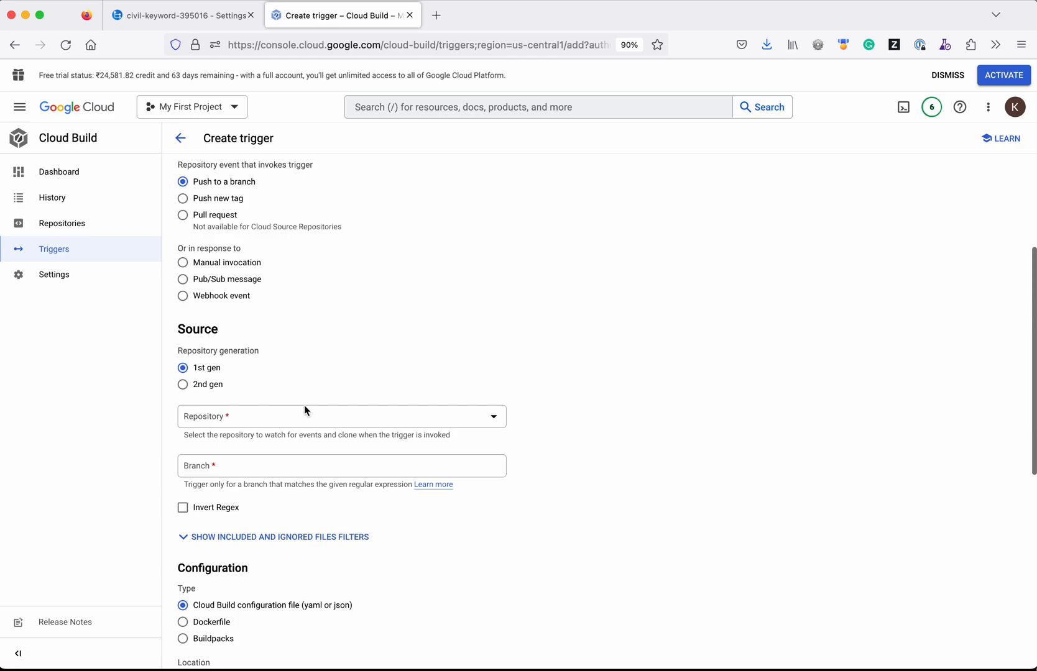
{"action": "left_click", "coordinate": [341, 416]}
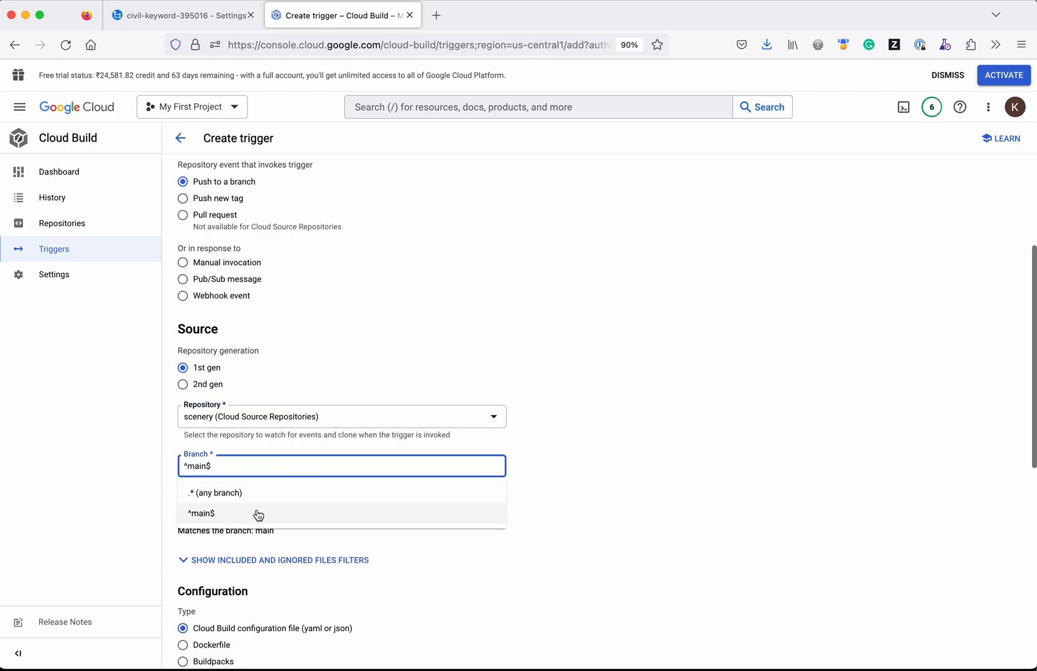
Step: Keep cloudbuild.yaml as the build configuration file and submit the trigger
{"action": "scroll", "scroll_direction": "down", "scroll_amount": 3}
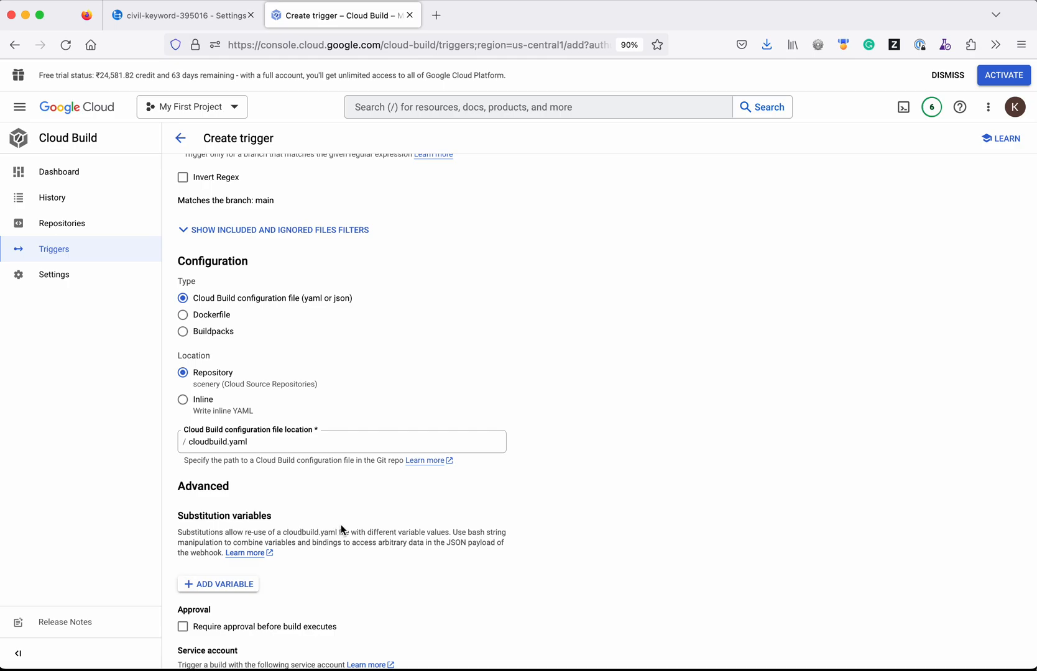
{"action": "mouse_move", "coordinate": [370, 379]}
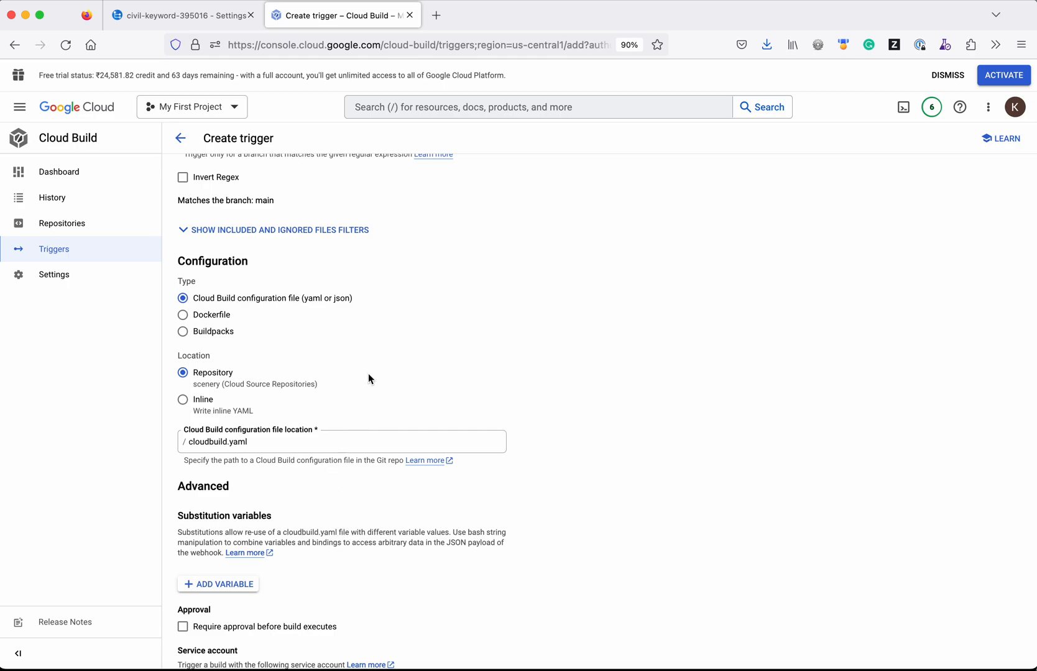
{"action": "mouse_move", "coordinate": [248, 456]}
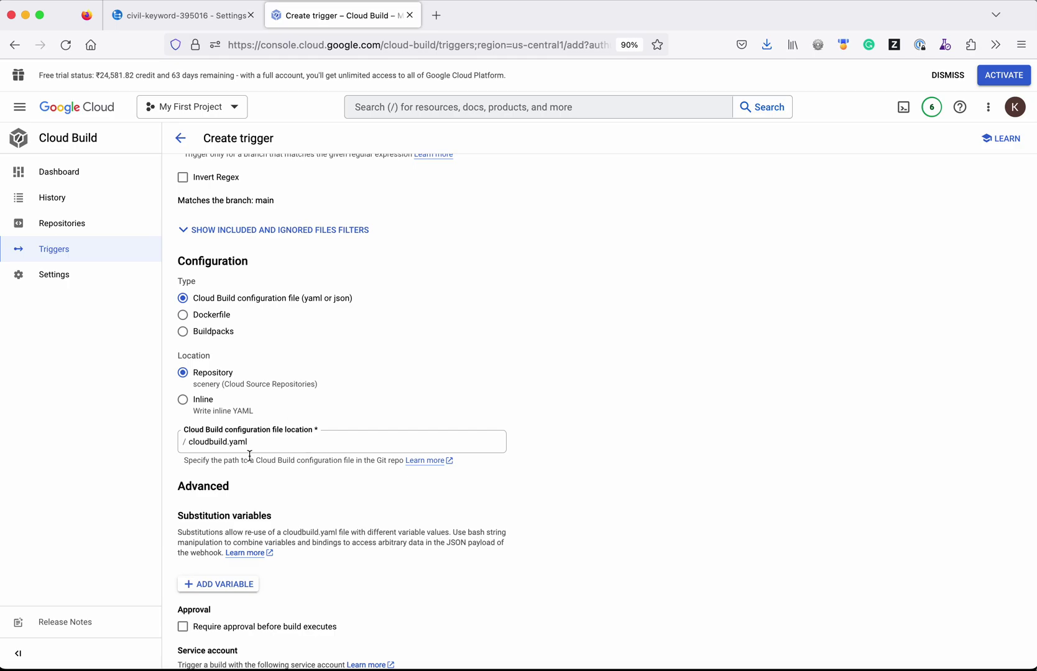
{"action": "mouse_move", "coordinate": [282, 496]}
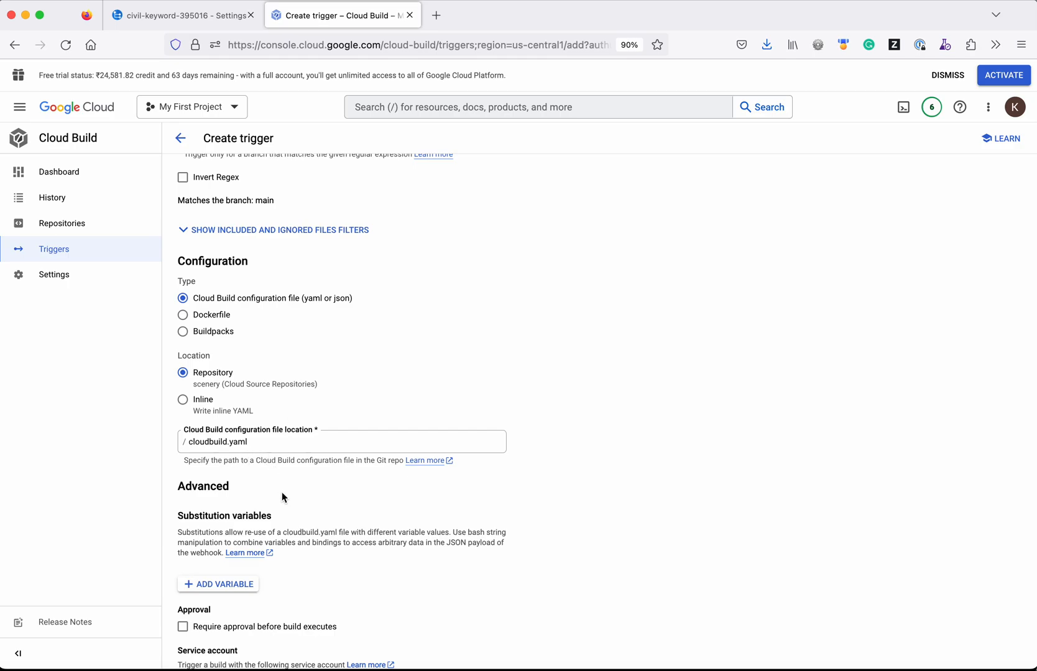
{"action": "scroll", "scroll_direction": "down", "scroll_amount": 3}
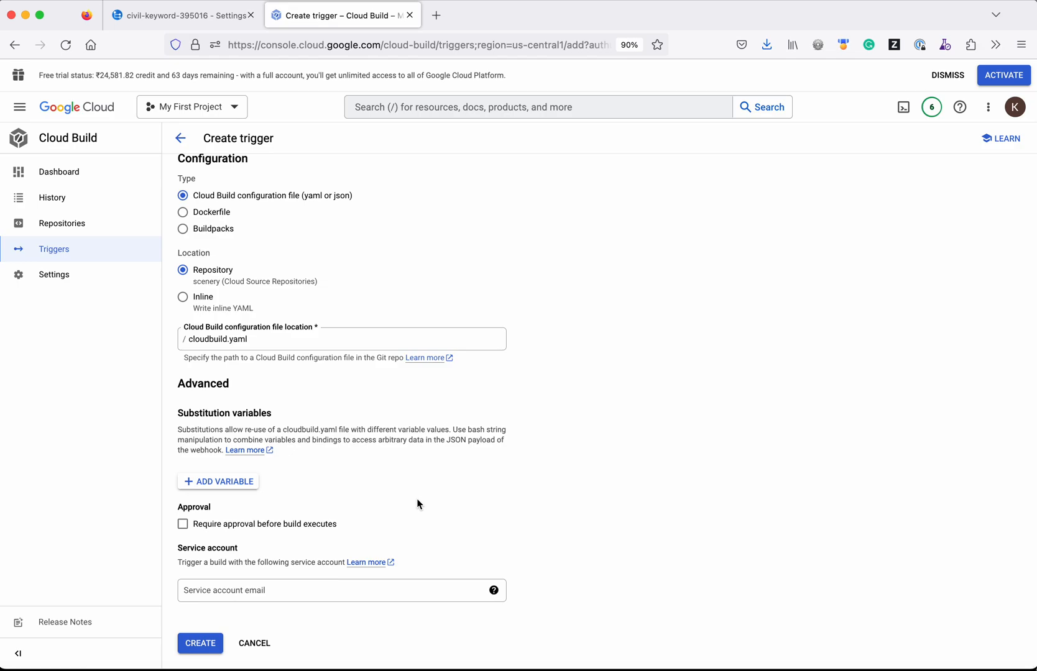
{"action": "mouse_move", "coordinate": [311, 559]}
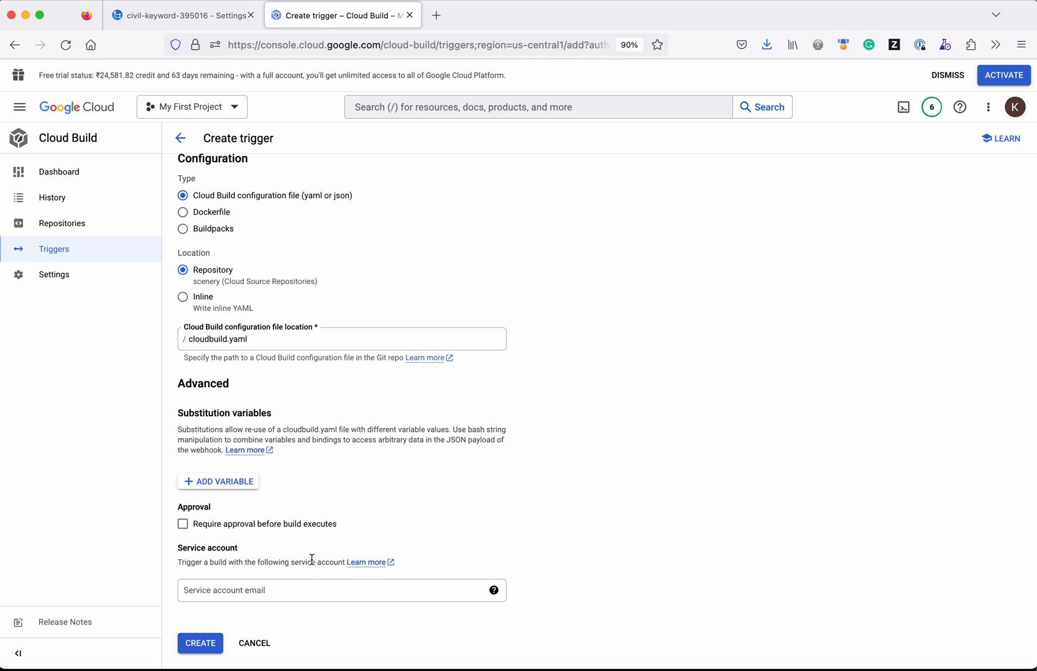
{"action": "left_click", "coordinate": [199, 643]}
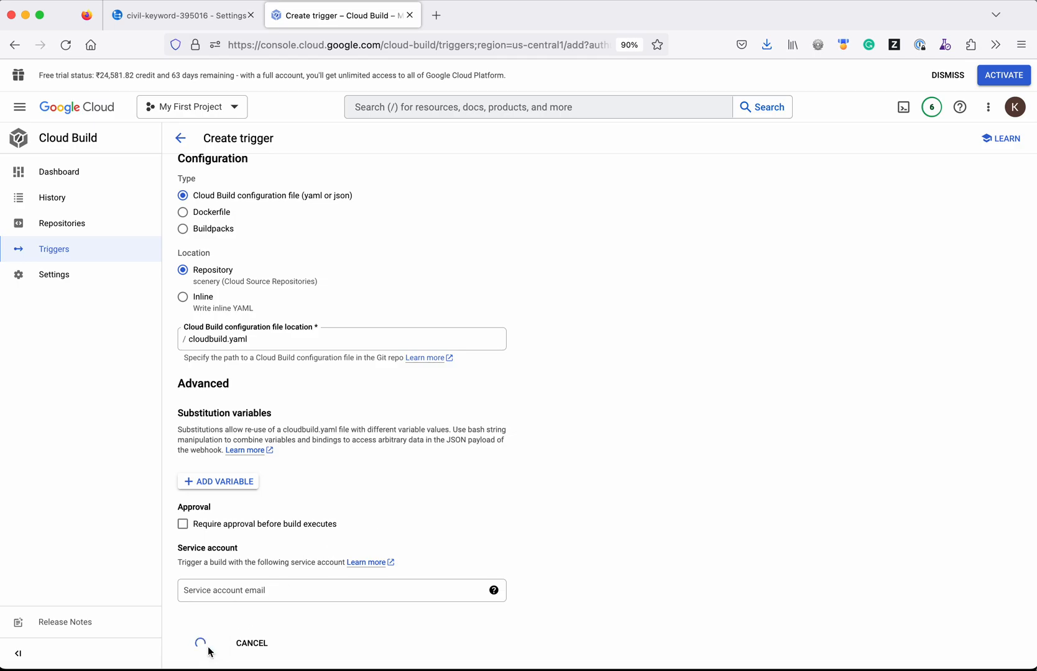
Step: Complete creation so scenerytrigger appears enabled in the Triggers list
{"action": "left_click", "coordinate": [201, 643]}
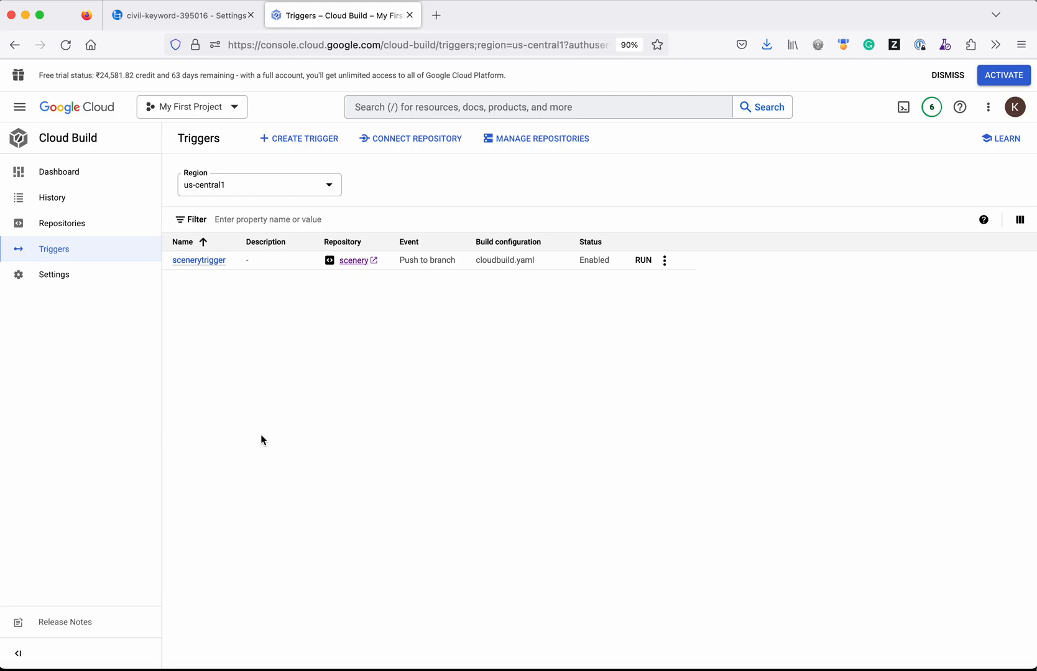
{"action": "mouse_move", "coordinate": [53, 275]}
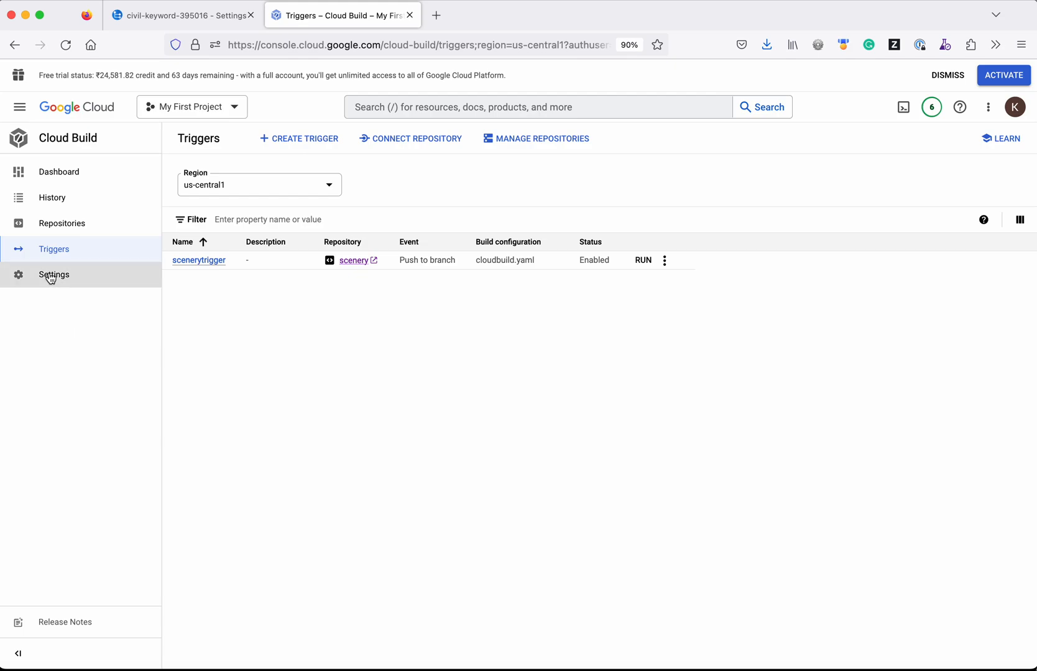
{"action": "left_click", "coordinate": [54, 274]}
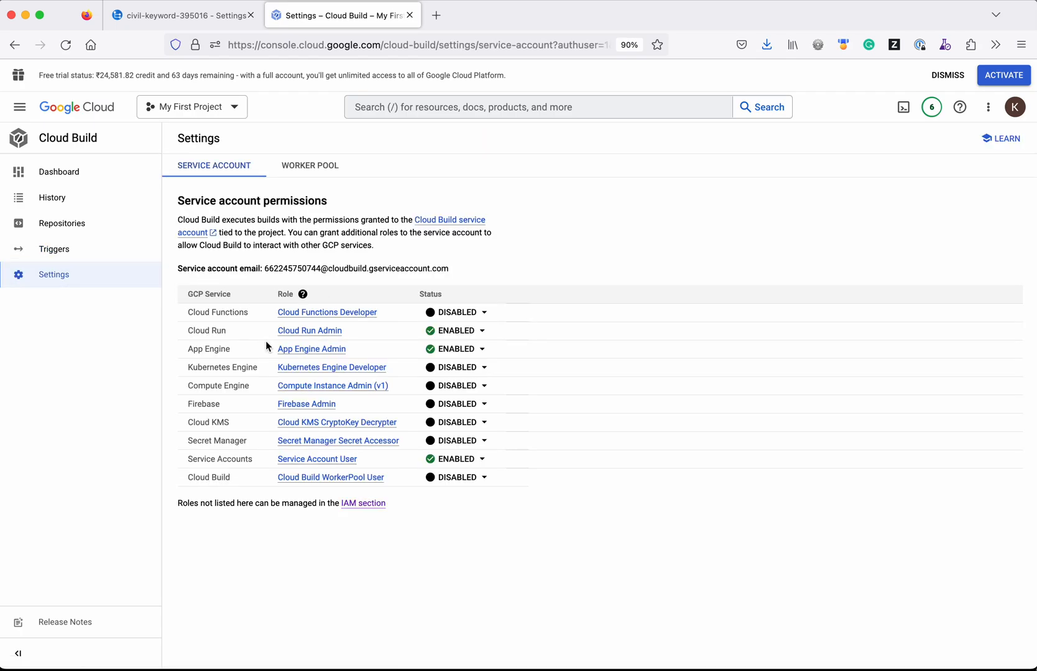
{"action": "mouse_move", "coordinate": [511, 540]}
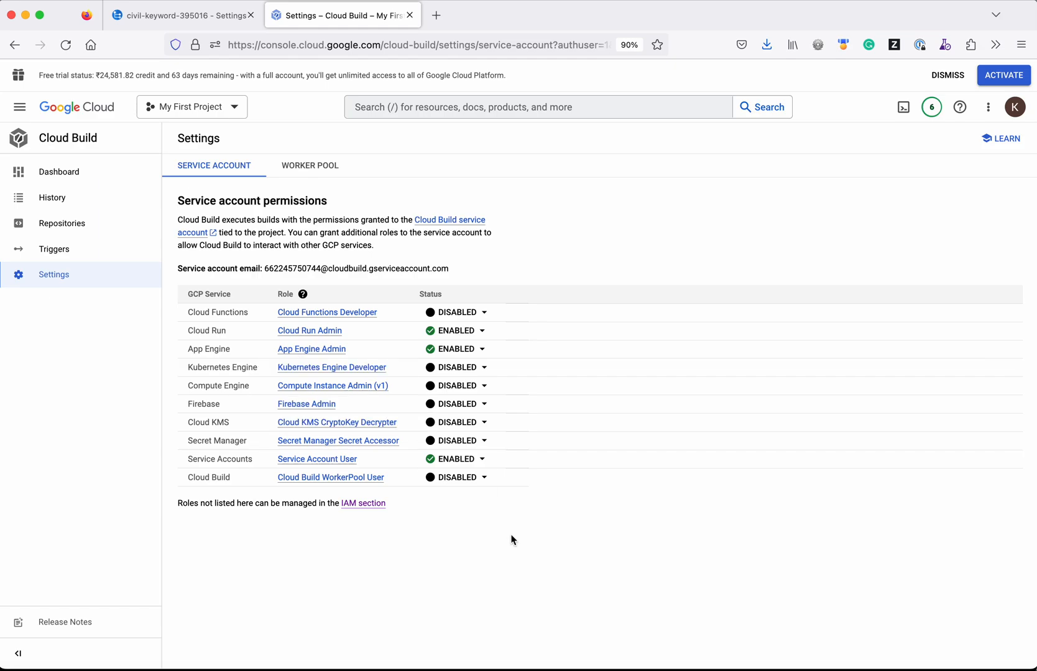
{"action": "mouse_move", "coordinate": [288, 356]}
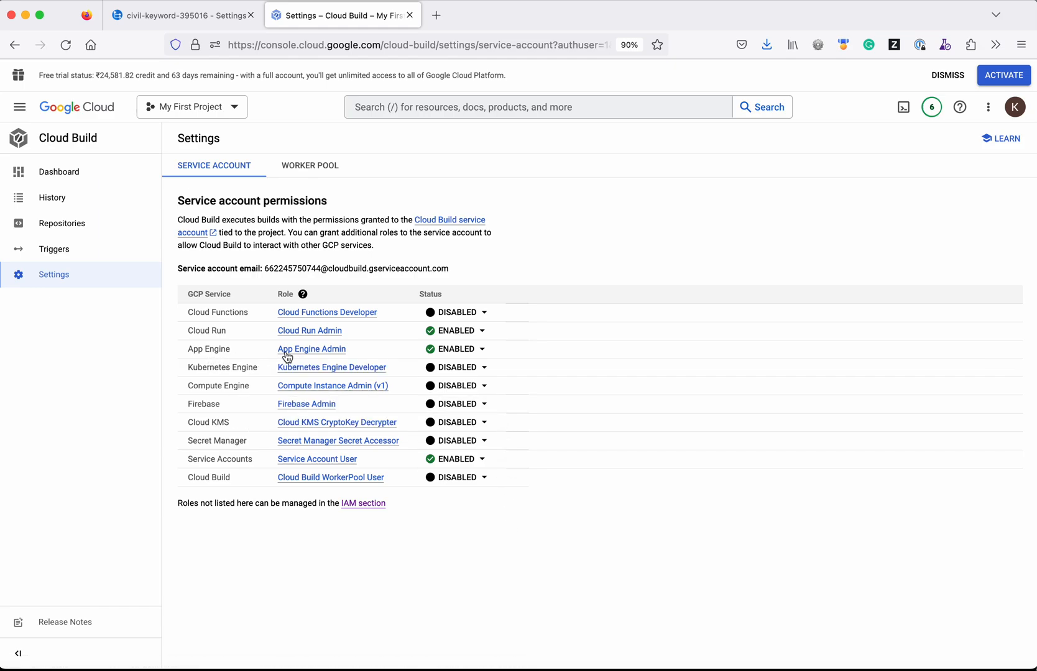
{"action": "mouse_move", "coordinate": [221, 463]}
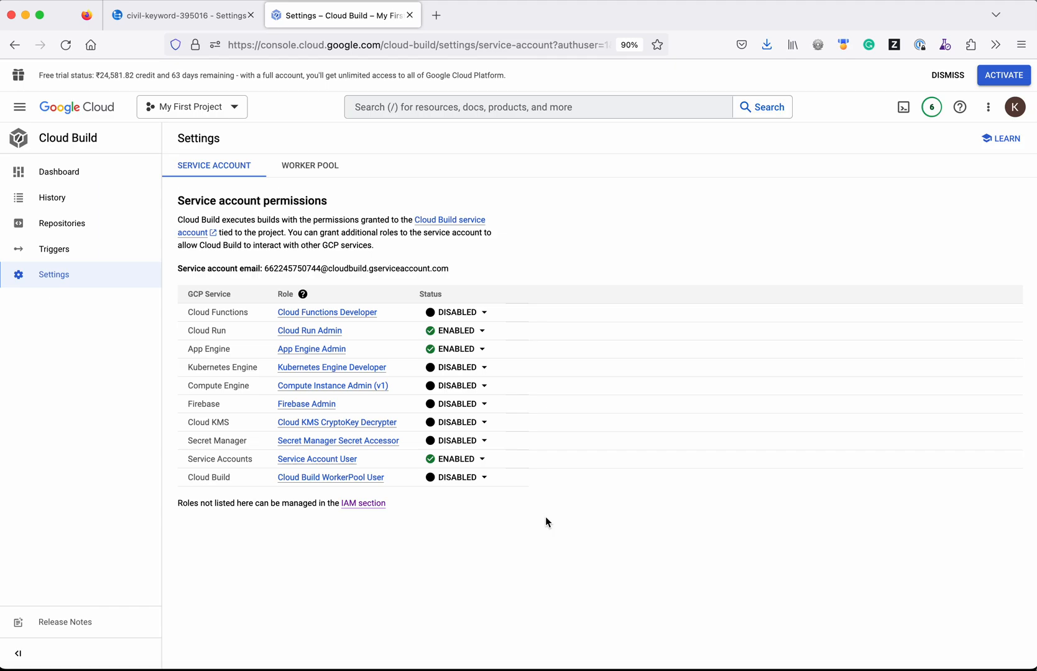
{"action": "mouse_move", "coordinate": [54, 249]}
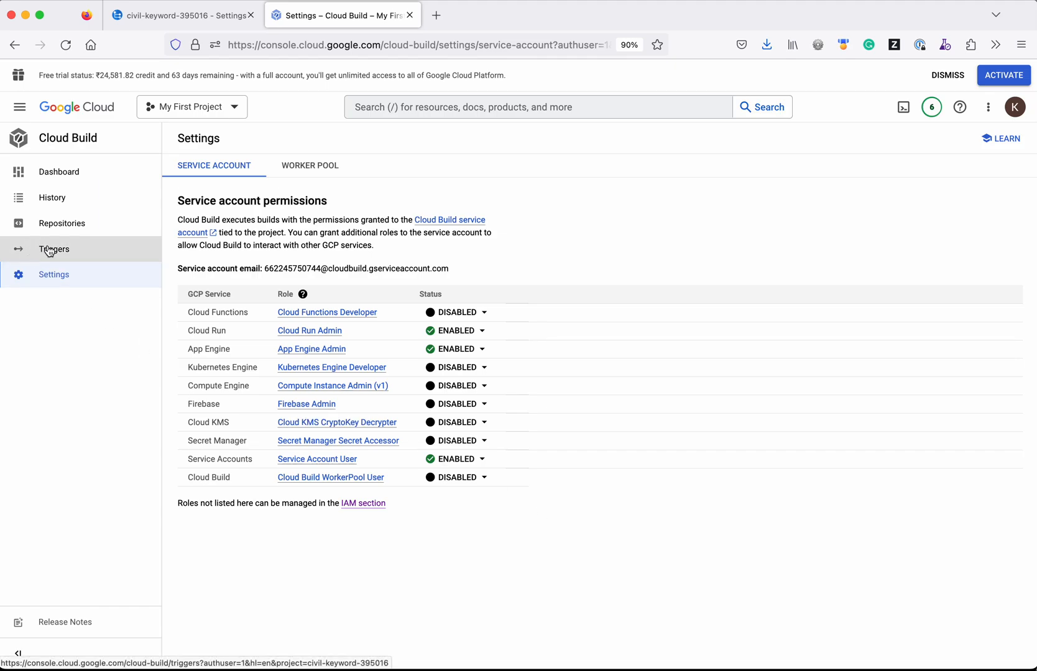
{"action": "left_click", "coordinate": [54, 249]}
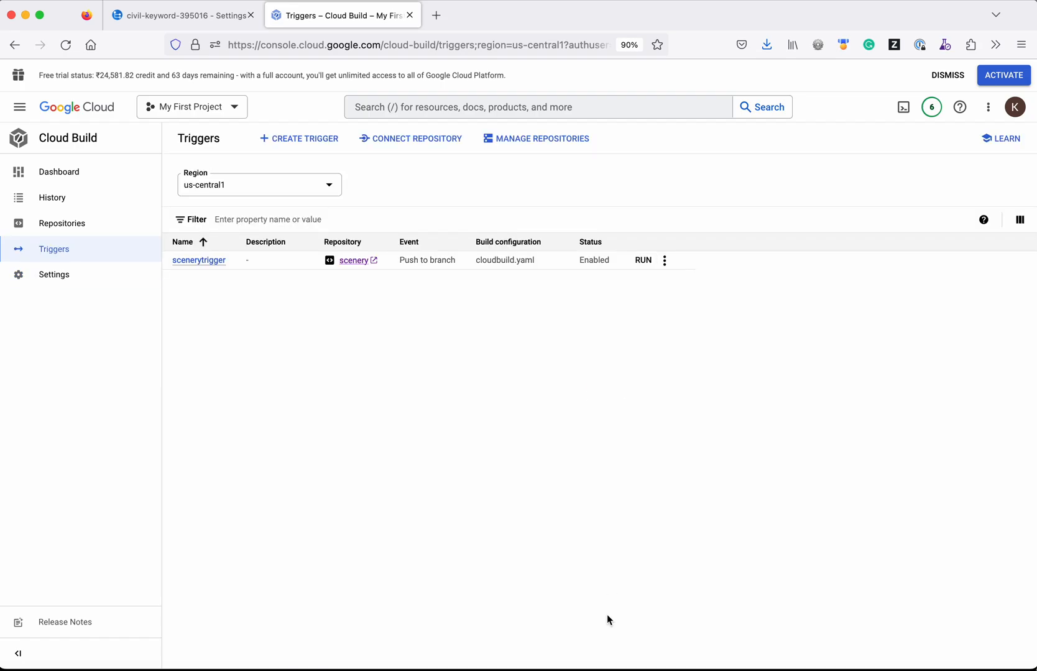
Step: Manually run scenerytrigger on branch 'main' and view its successful deploy build log
{"action": "left_click", "coordinate": [642, 260]}
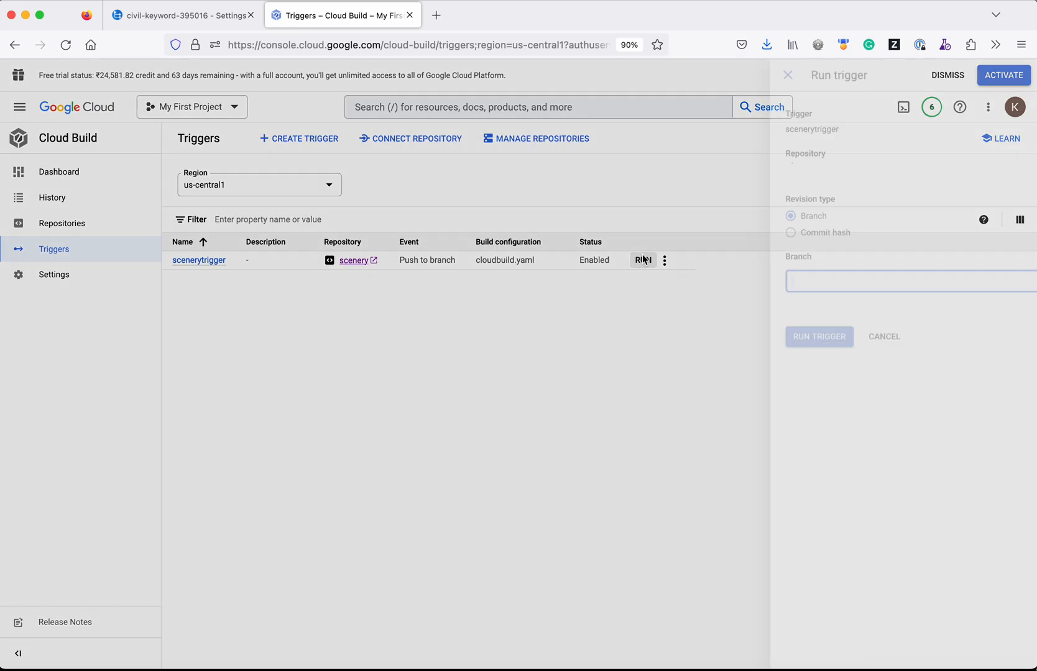
{"action": "type", "text": "main"}
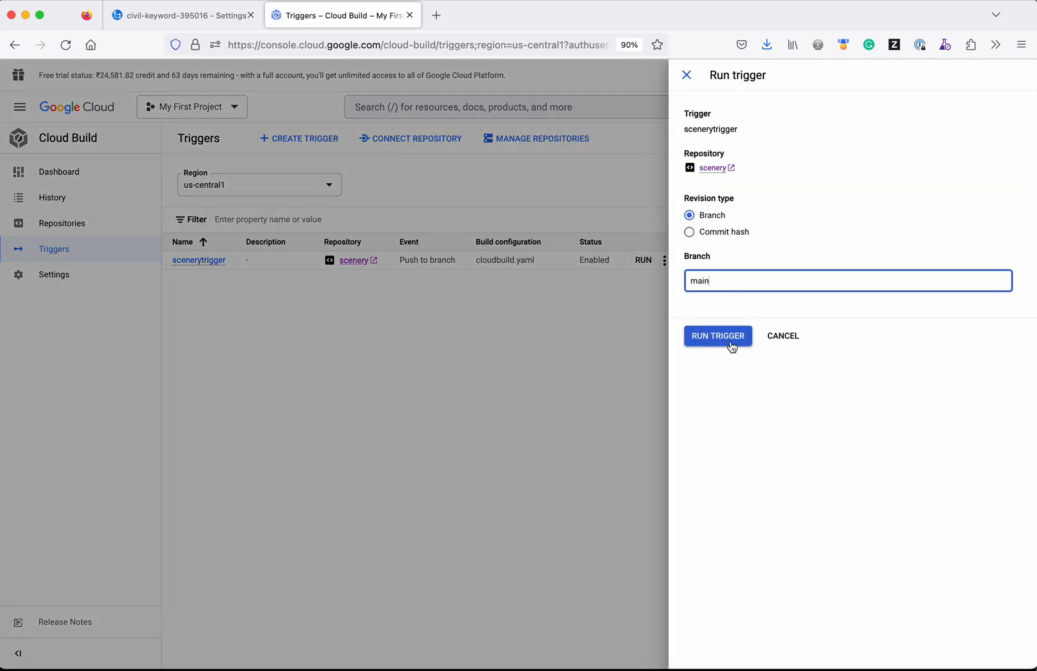
{"action": "left_click", "coordinate": [717, 336]}
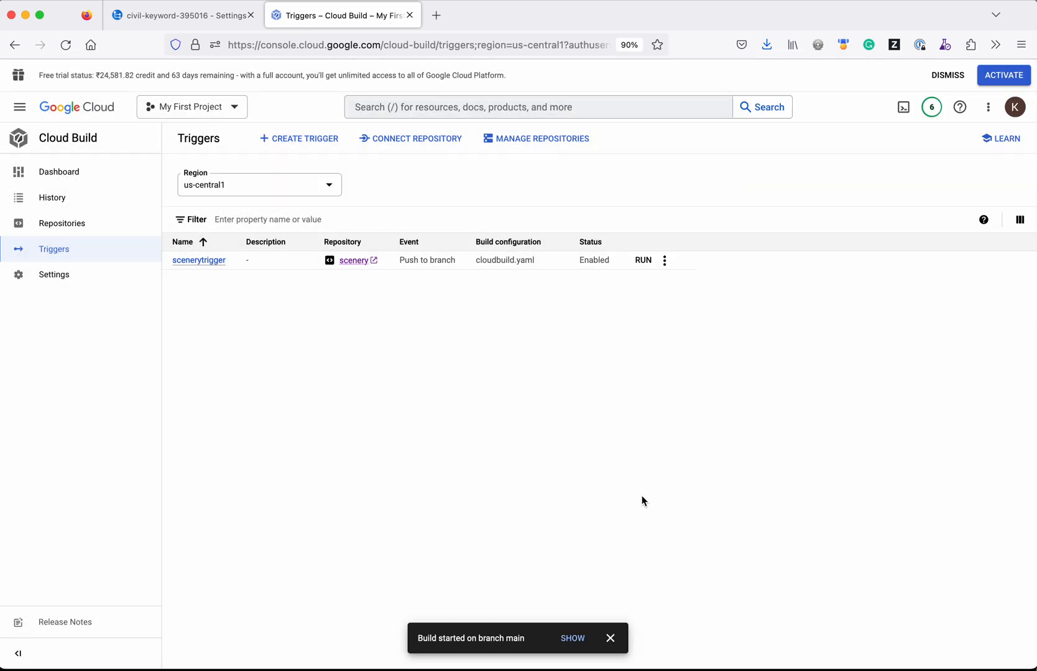
{"action": "left_click", "coordinate": [572, 638]}
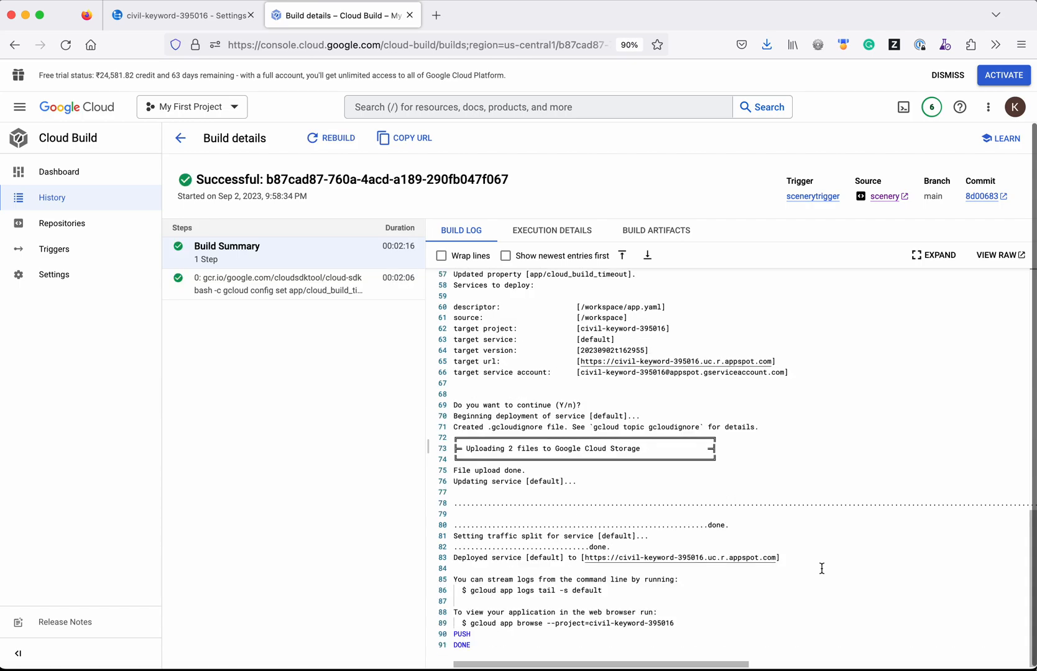
{"action": "mouse_move", "coordinate": [773, 372]}
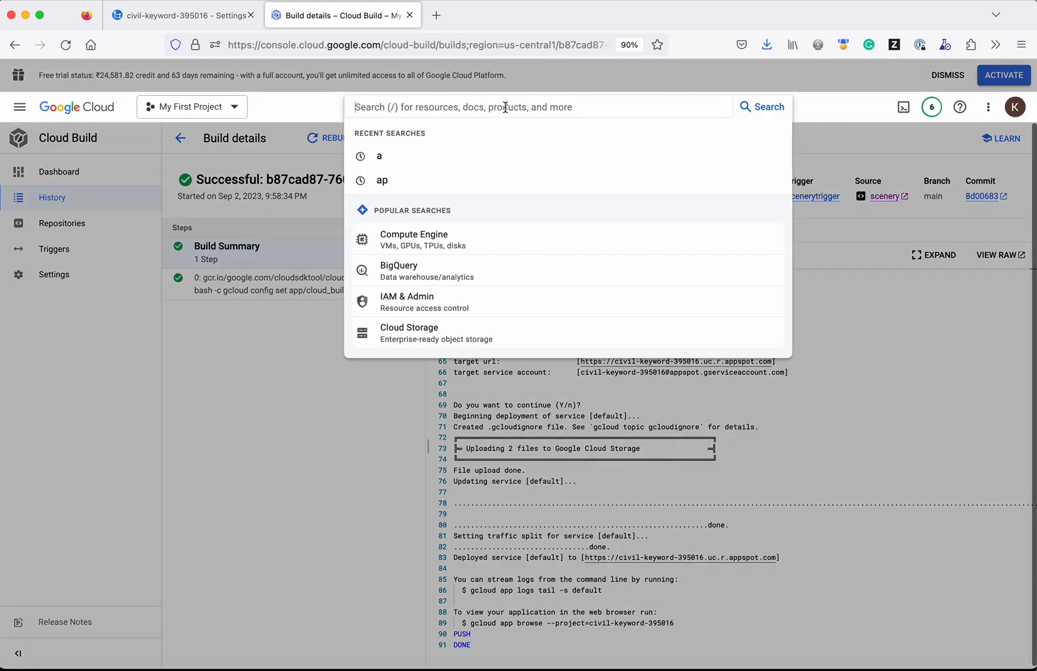
Step: Find App Engine via console search and follow the dashboard's appspot.com link
{"action": "type", "text": "app development"}
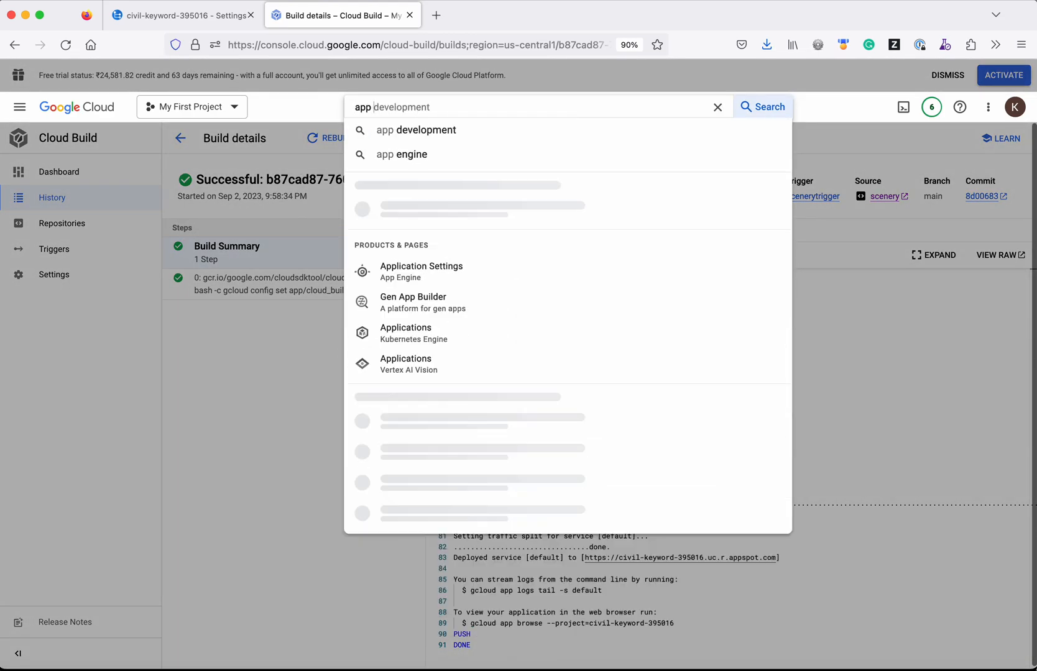
{"action": "left_click", "coordinate": [401, 154]}
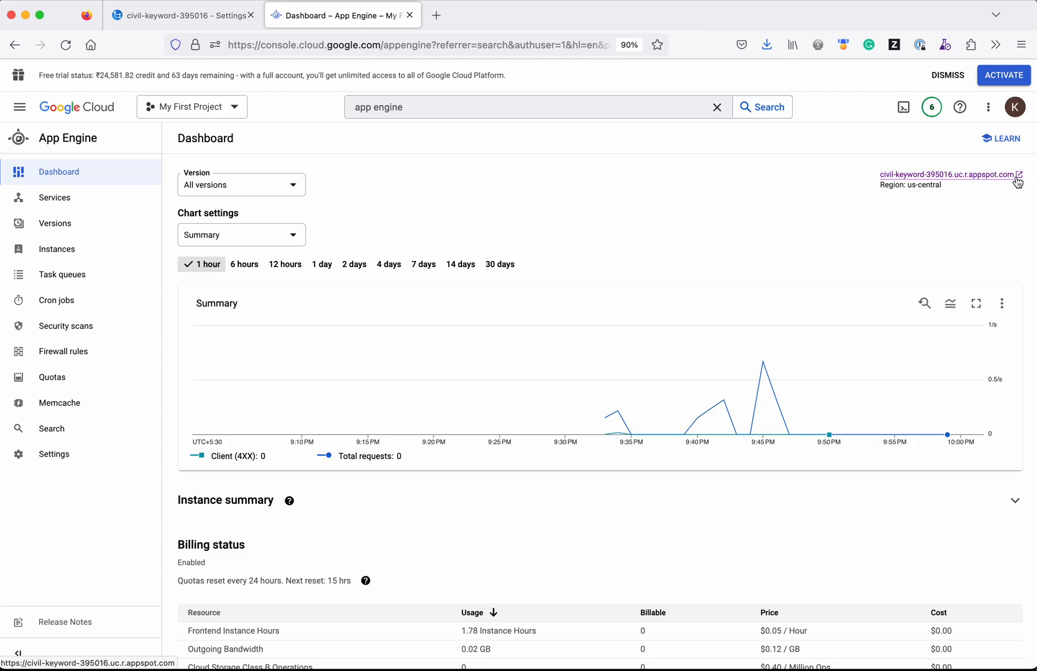
{"action": "left_click", "coordinate": [945, 175]}
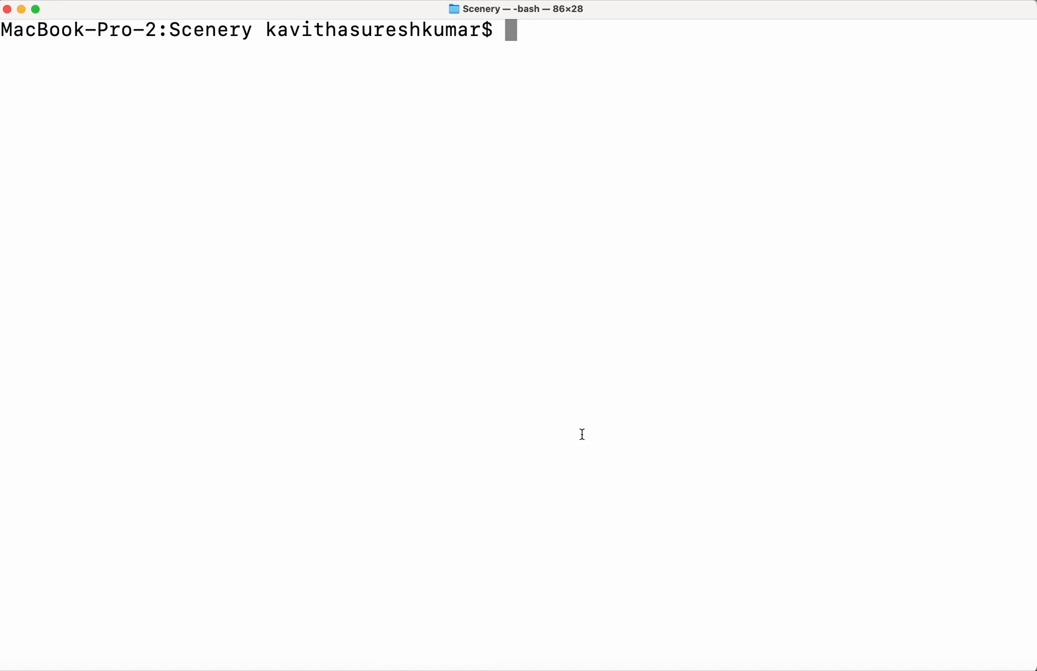
Step: Edit the h1 in public/index.html with vi to read 'Scenic Pictures - App engine'
{"action": "type", "text": "vi"}
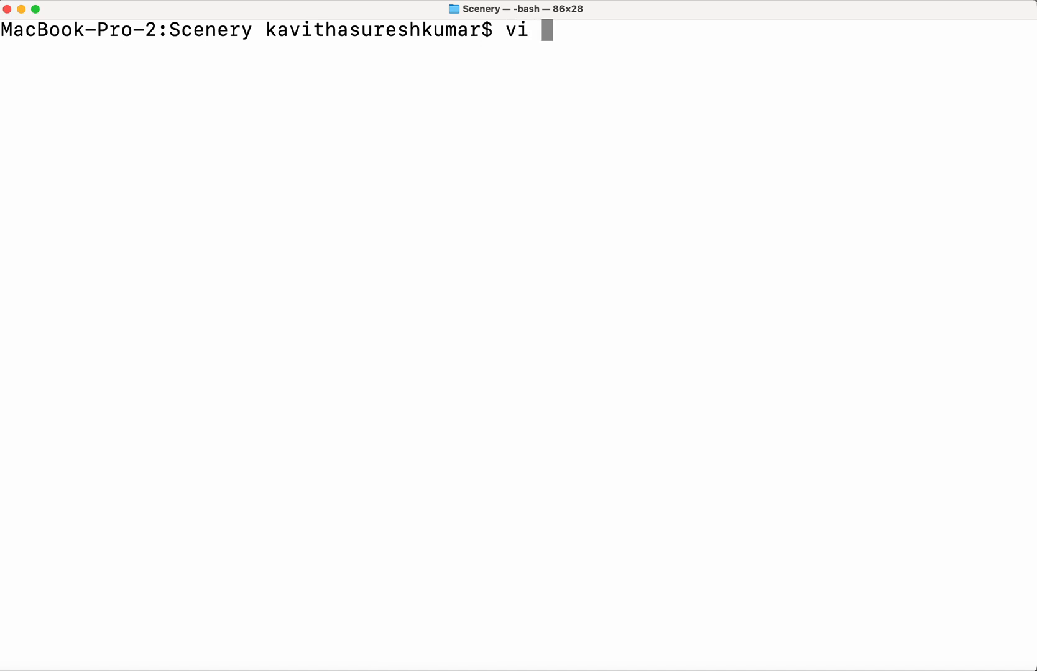
{"action": "type", "text": "public/"}
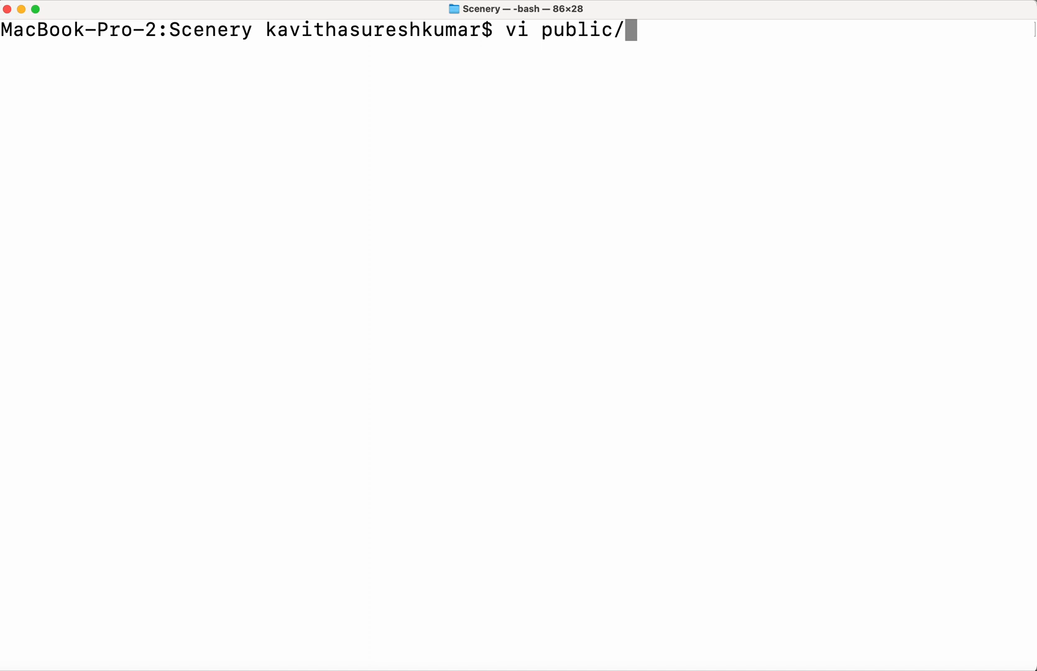
{"action": "type", "text": "index.html"}
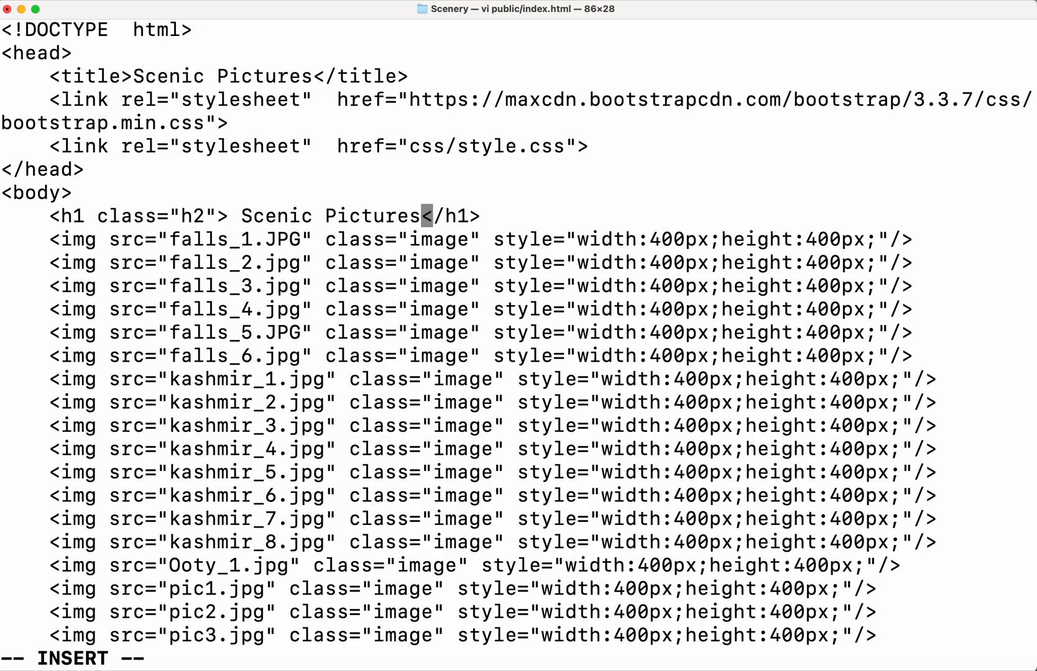
{"action": "type", "text": "-"}
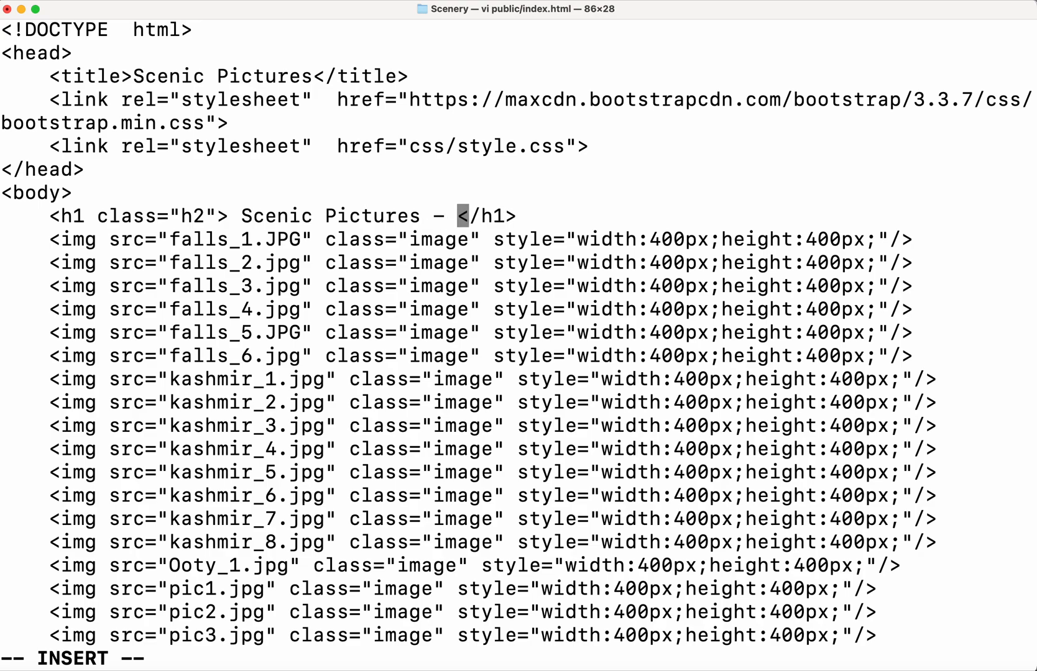
{"action": "type", "text": "App e"}
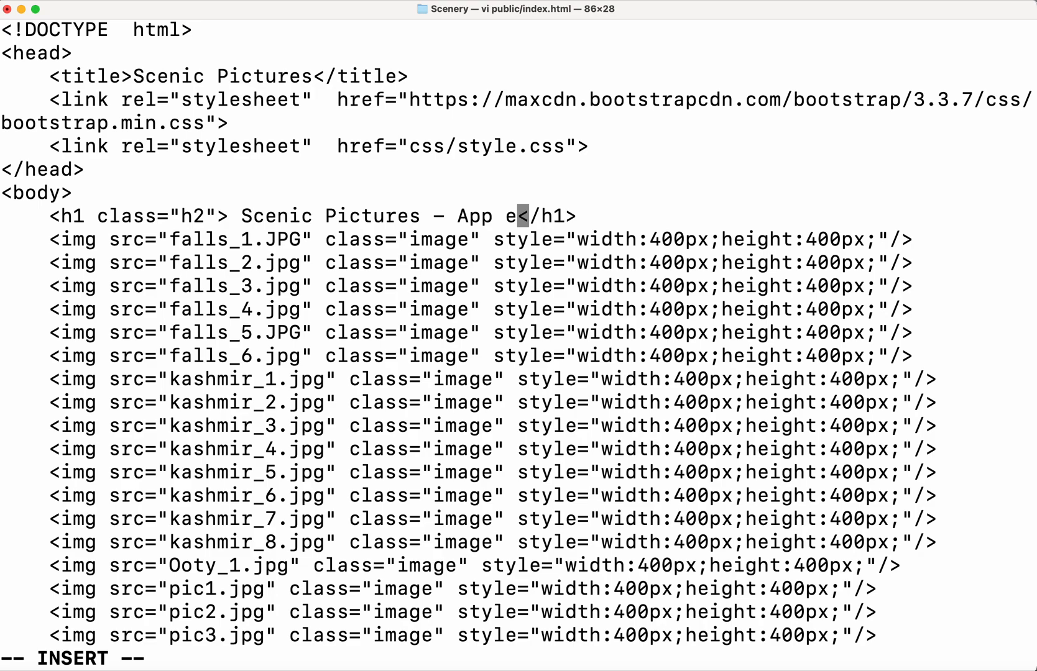
{"action": "type", "text": "ngine"}
{"action": "type", "text": "git"}
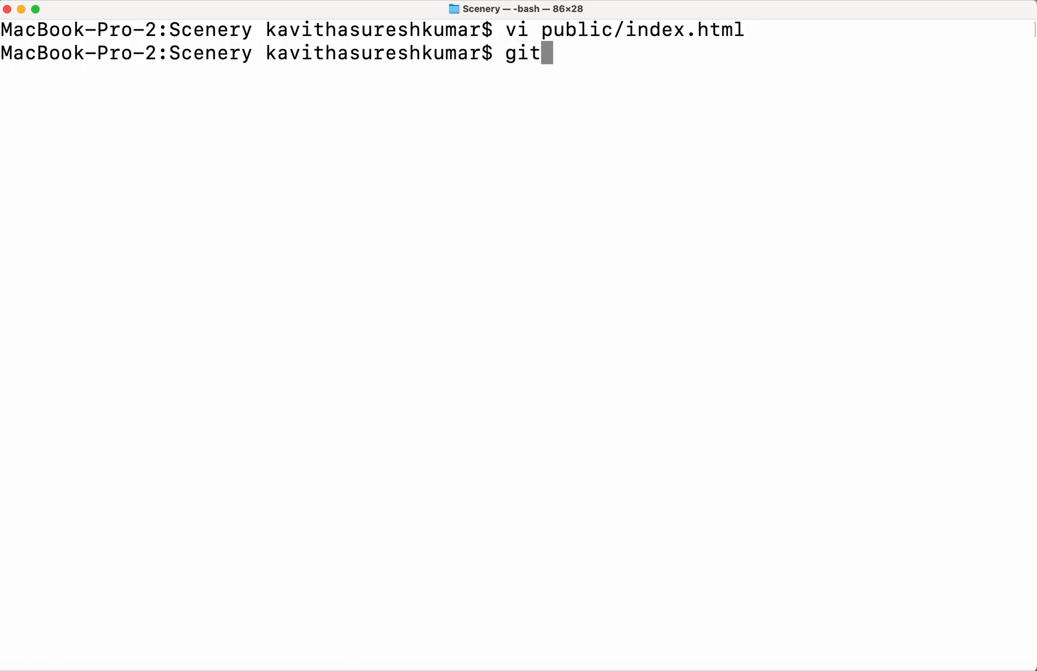
Step: Stage the change and commit it with message 'index.html updated'
{"action": "key", "text": "Return"}
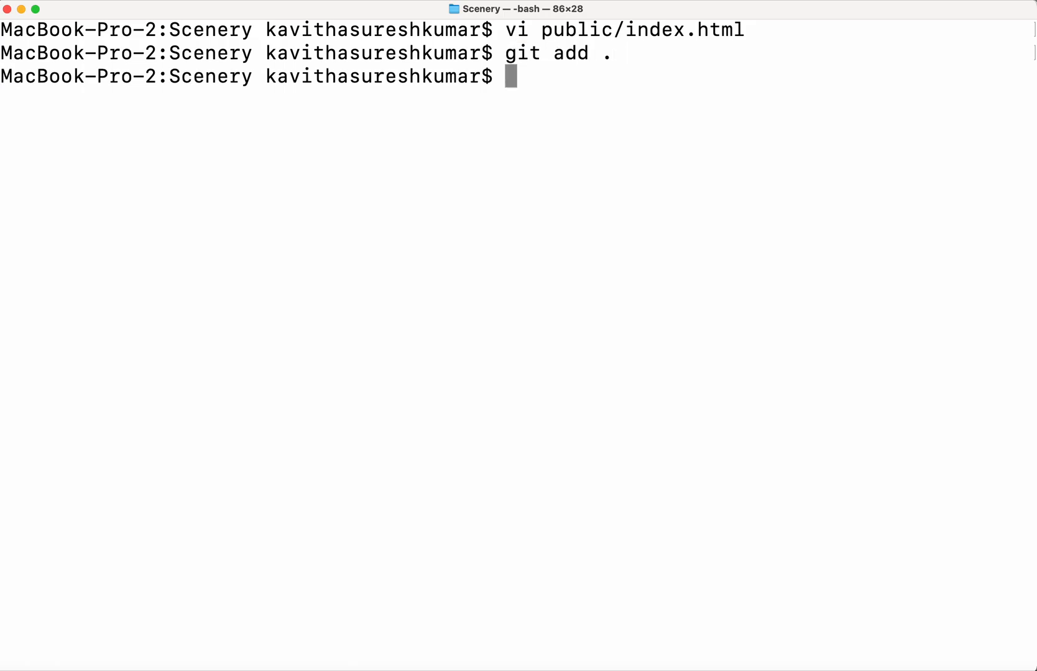
{"action": "type", "text": "git com"}
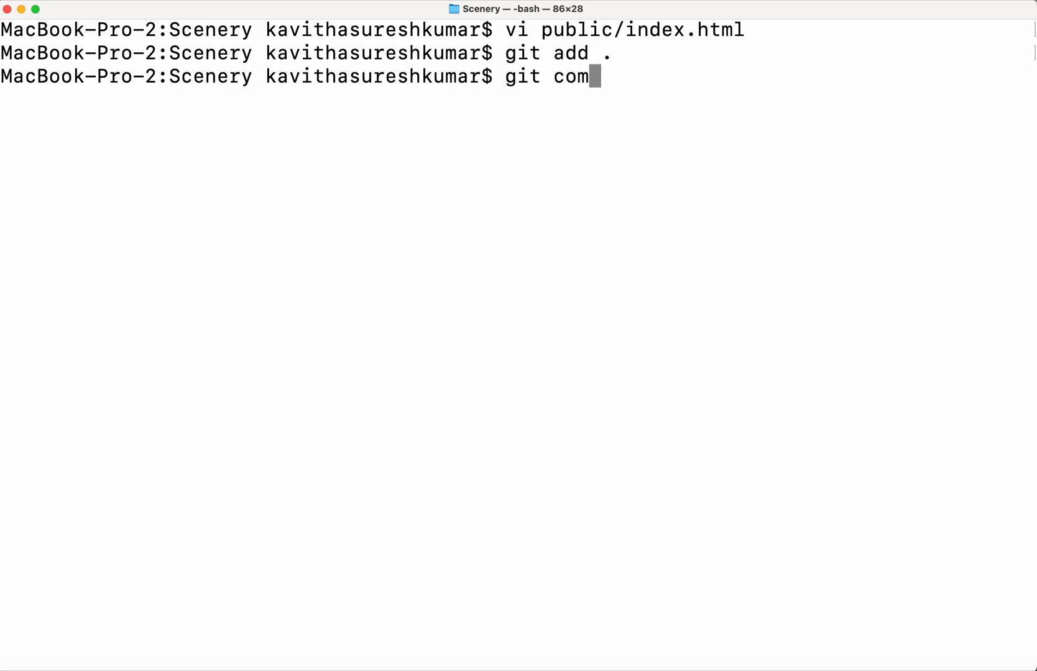
{"action": "type", "text": "mit -m"}
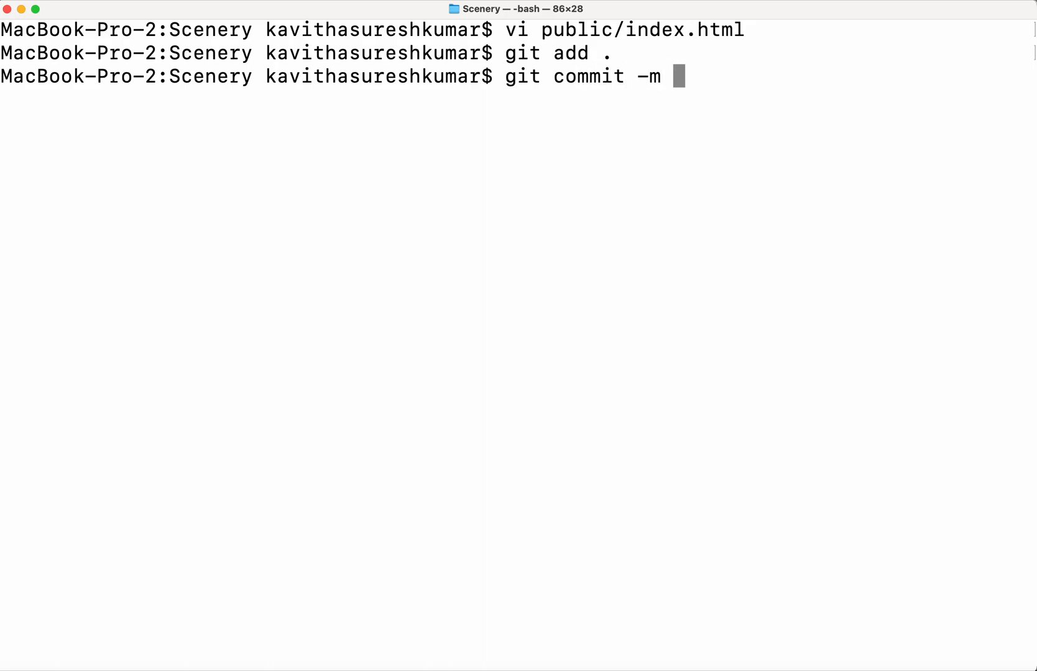
{"action": "type", "text": "\"index.html u"}
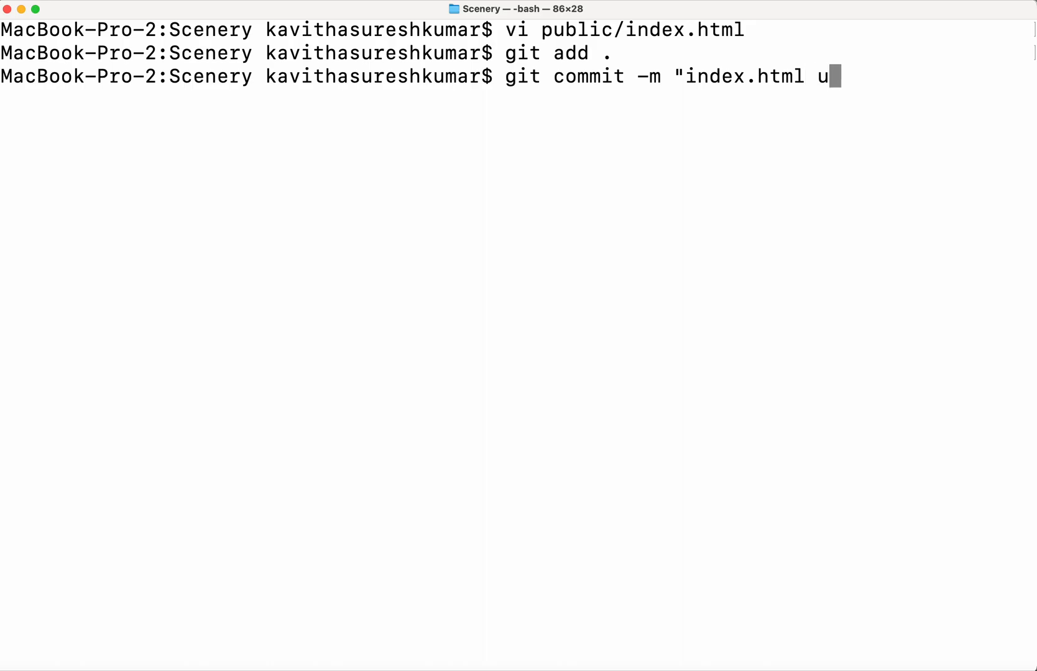
{"action": "key", "text": "Return"}
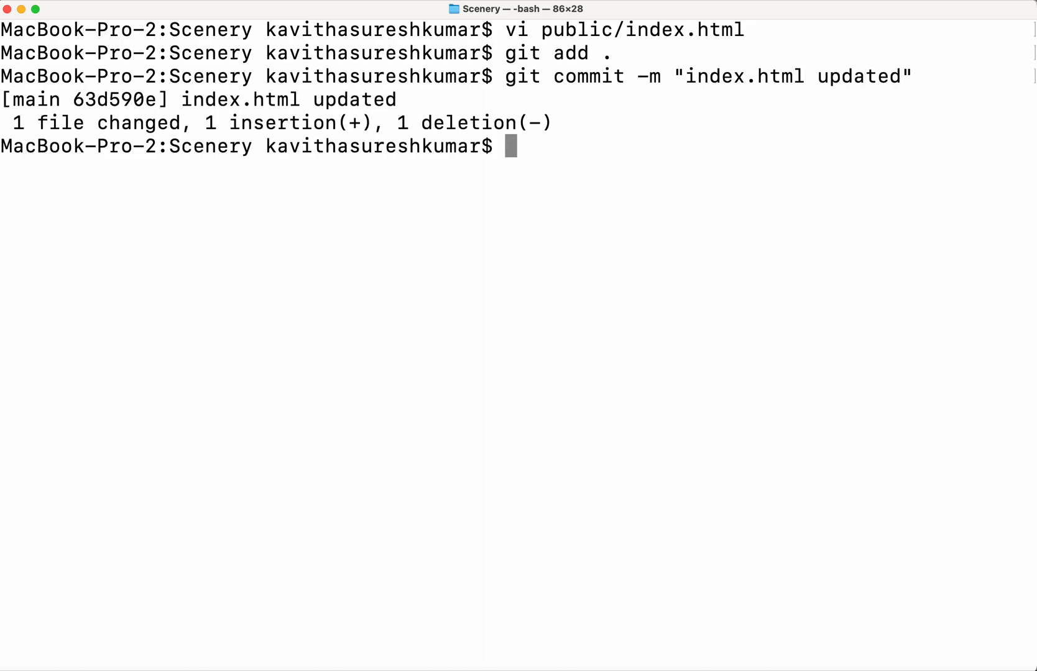
Step: Push all branches to the google remote with git push --all google
{"action": "type", "text": "git"}
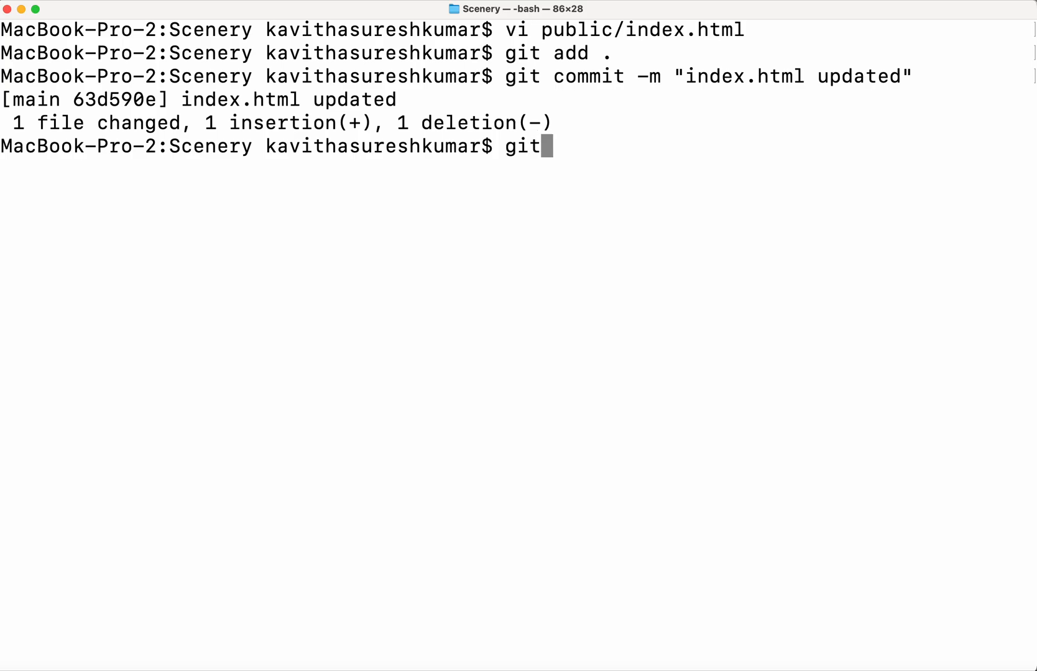
{"action": "type", "text": "push"}
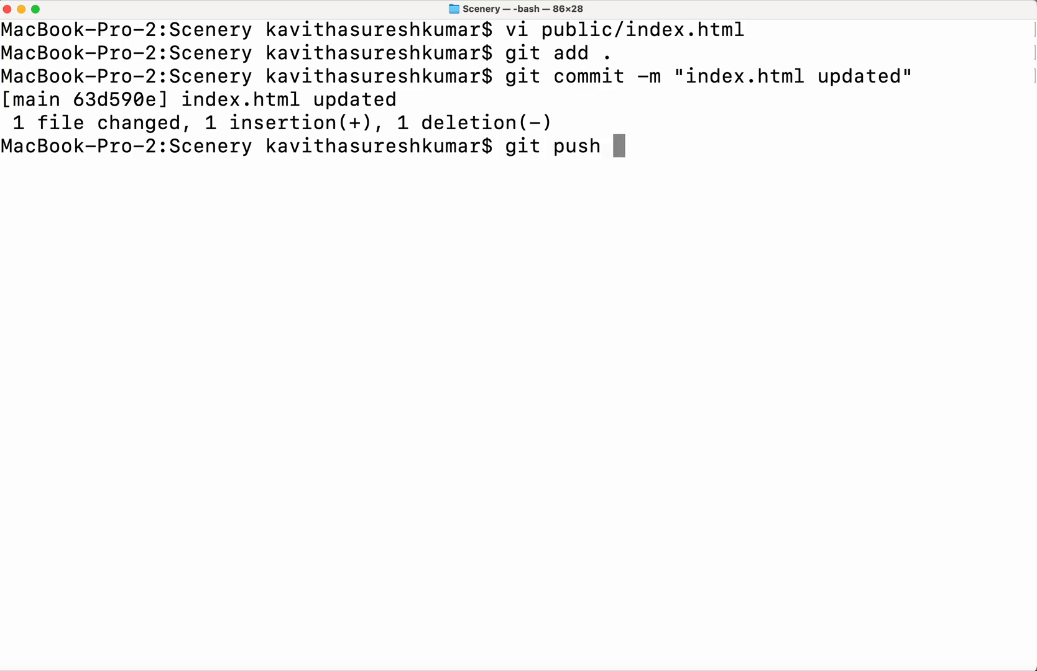
{"action": "type", "text": "--all g"}
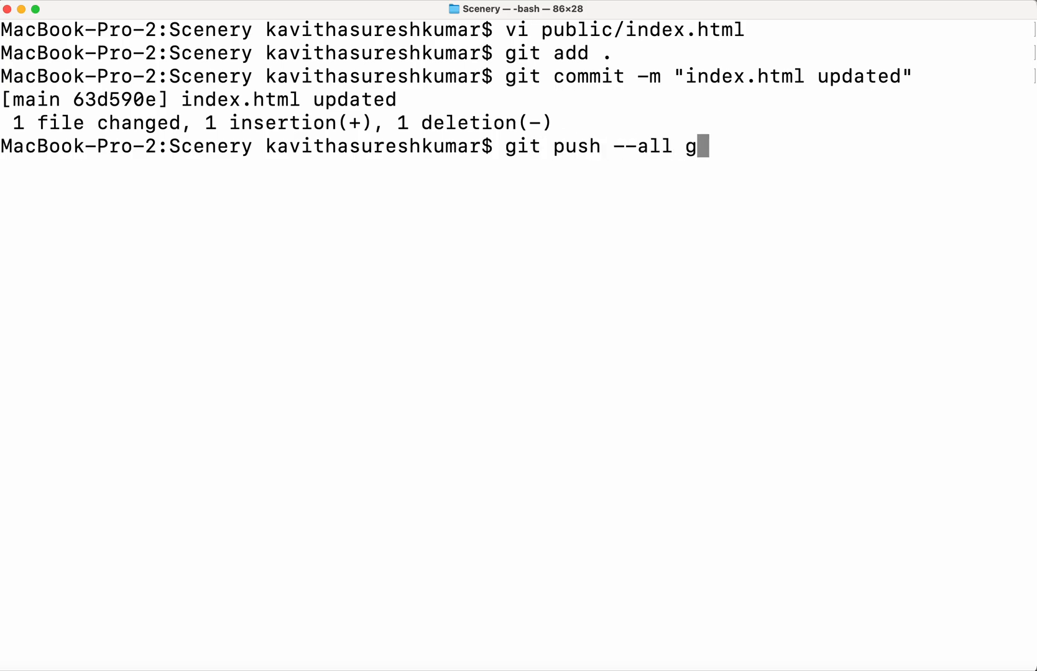
{"action": "type", "text": "oogle"}
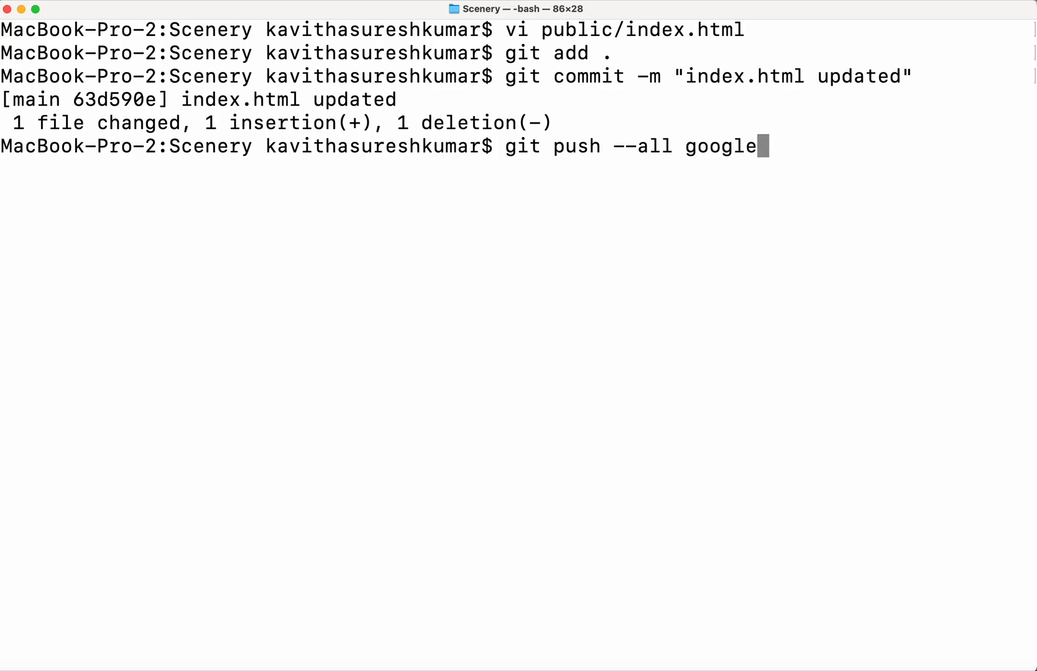
{"action": "key", "text": "Return"}
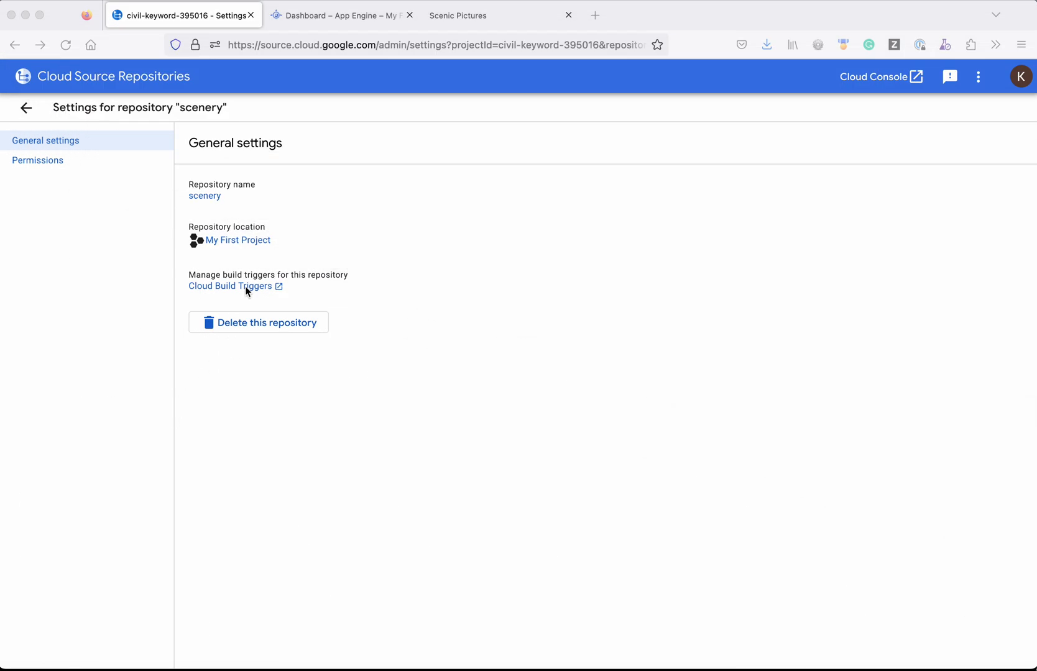
Step: Open the scenerytrigger build history and view the running build for commit 63d590e
{"action": "left_click", "coordinate": [225, 286]}
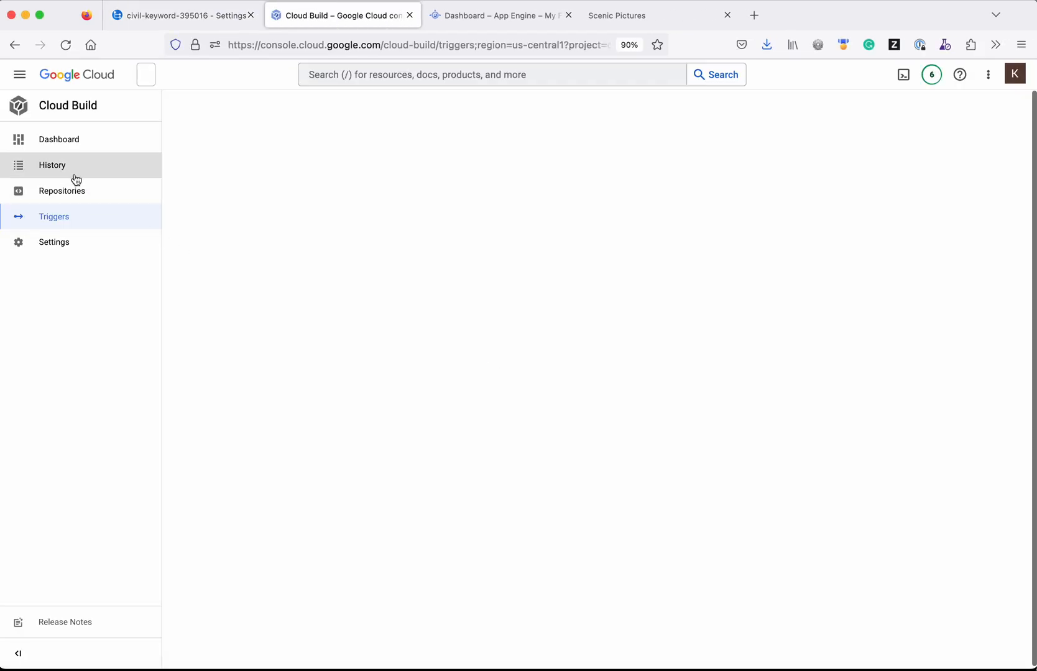
{"action": "left_click", "coordinate": [52, 164]}
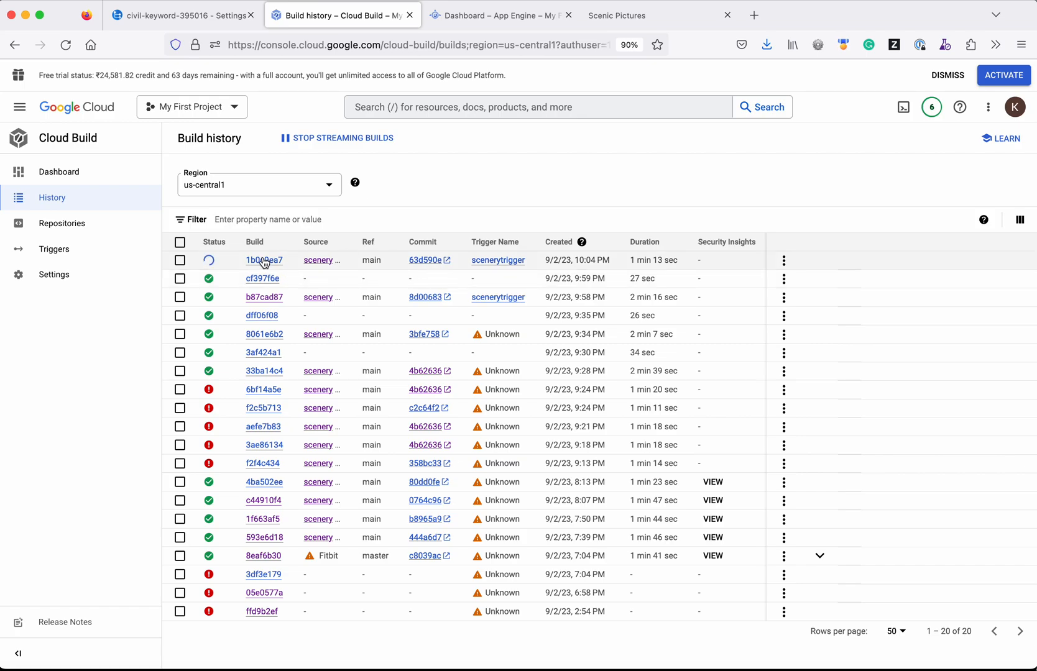
{"action": "left_click", "coordinate": [263, 260]}
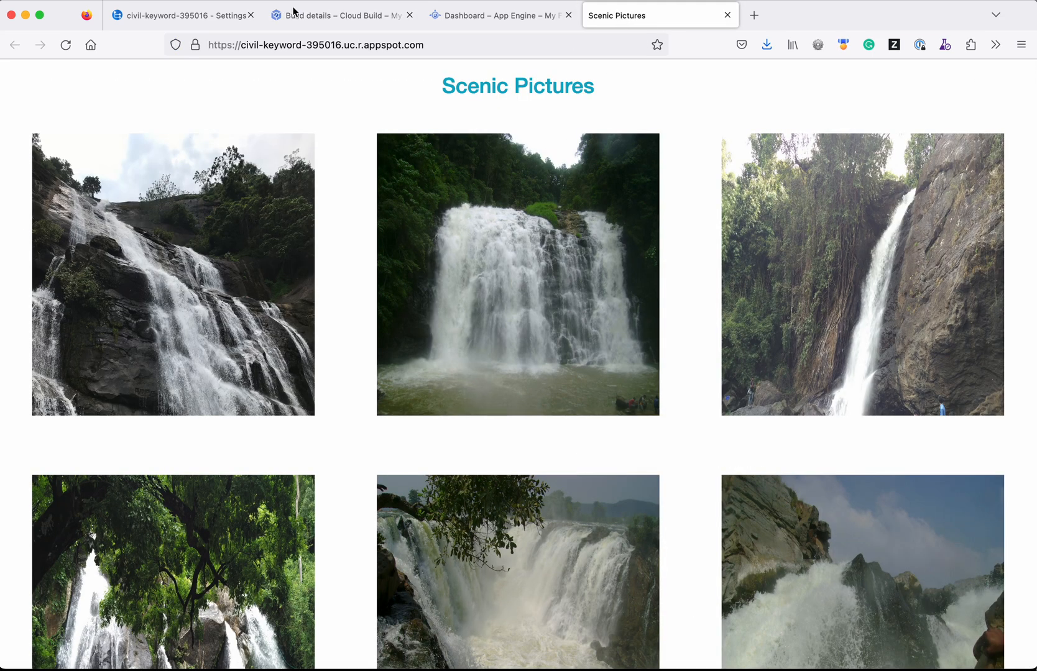
Step: Reload the live Scenic Pictures site to show the 'Scenic Pictures - App engine' heading
{"action": "left_click", "coordinate": [65, 44]}
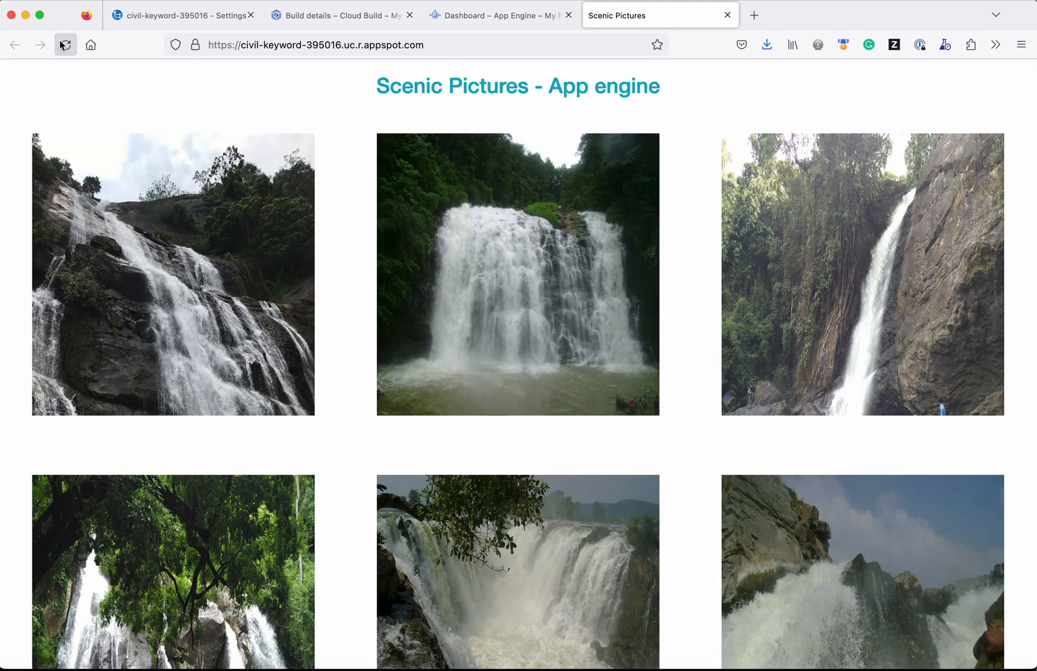